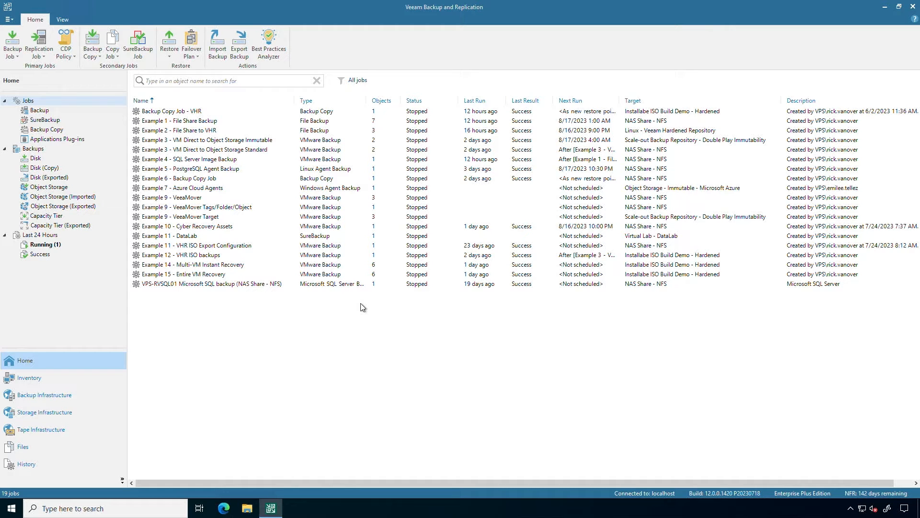
Filter the Home view to show only SureBackup jobs.
click(44, 119)
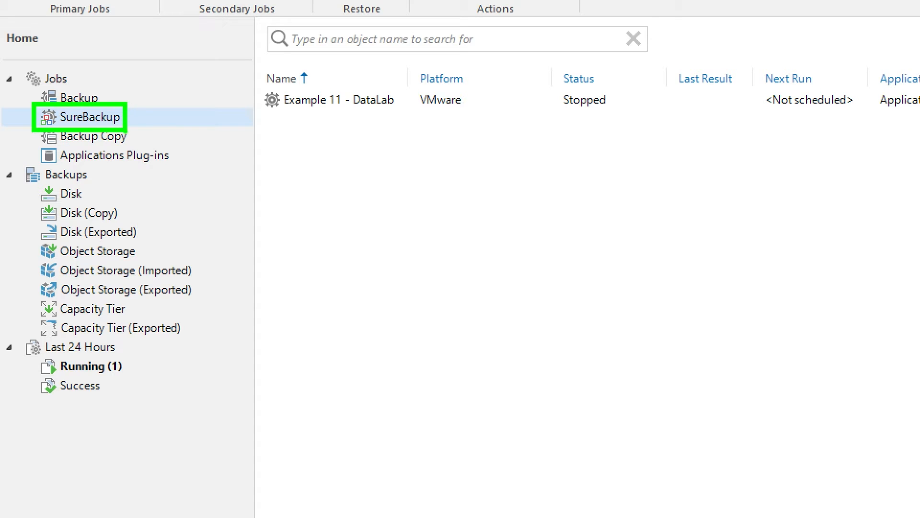
mouse_move(63, 129)
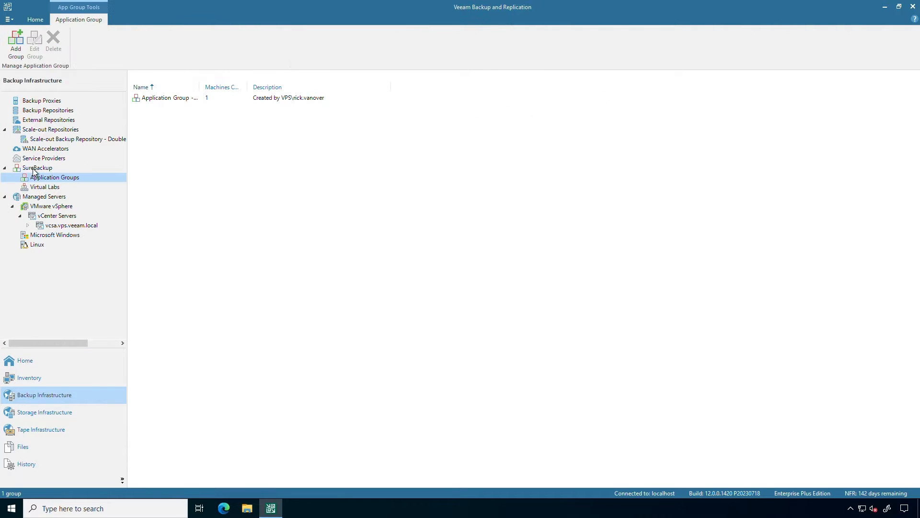
click(37, 167)
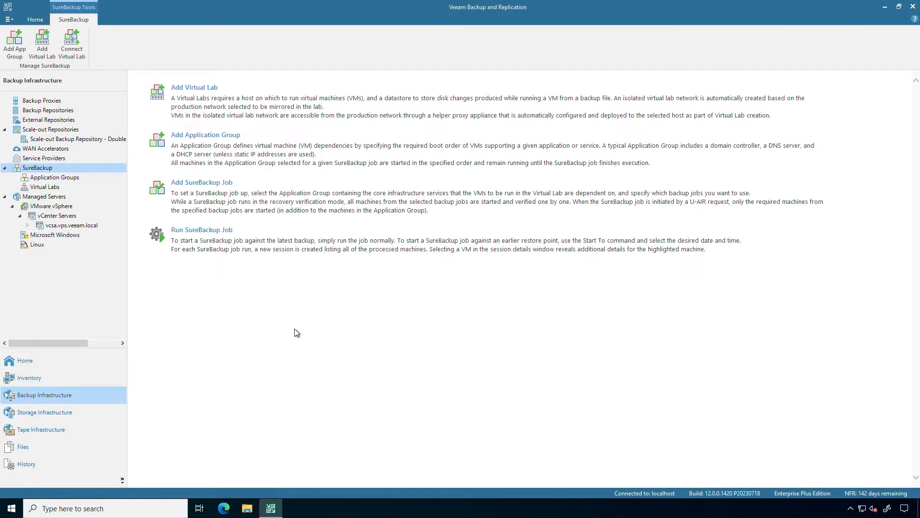
mouse_move(296, 327)
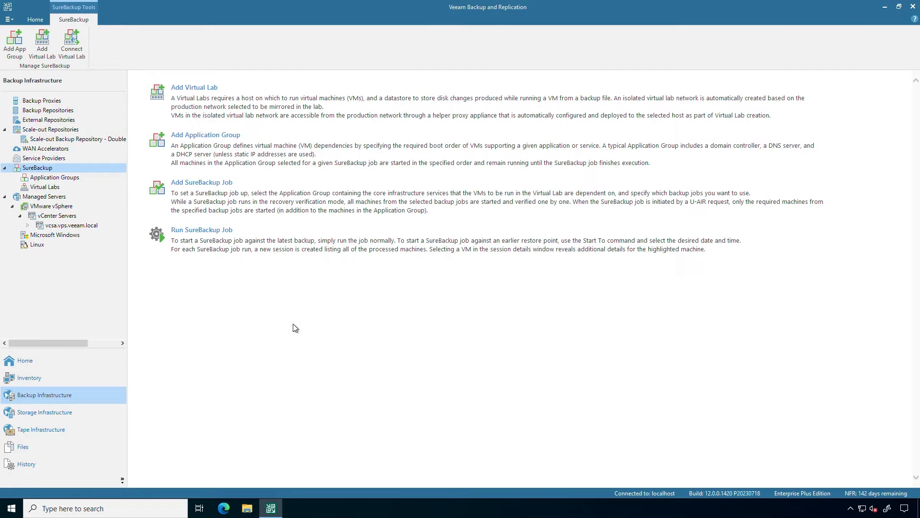
mouse_move(293, 315)
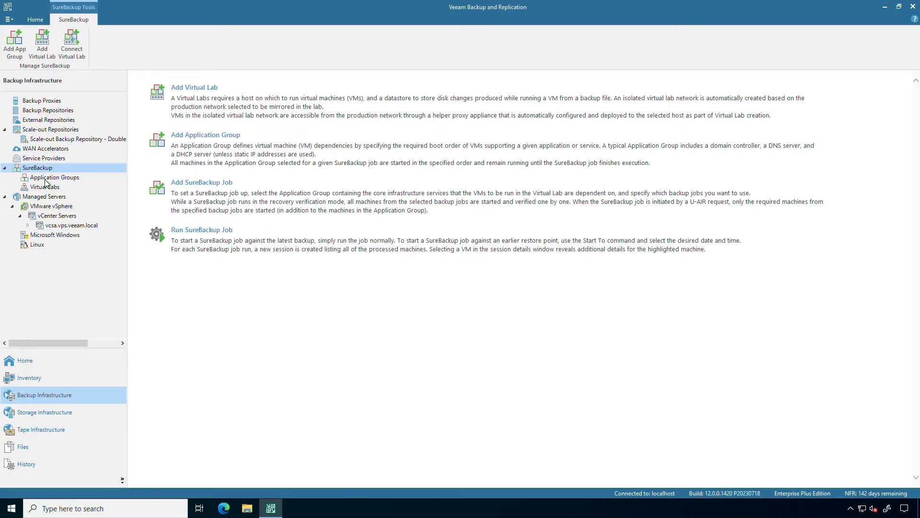
click(53, 178)
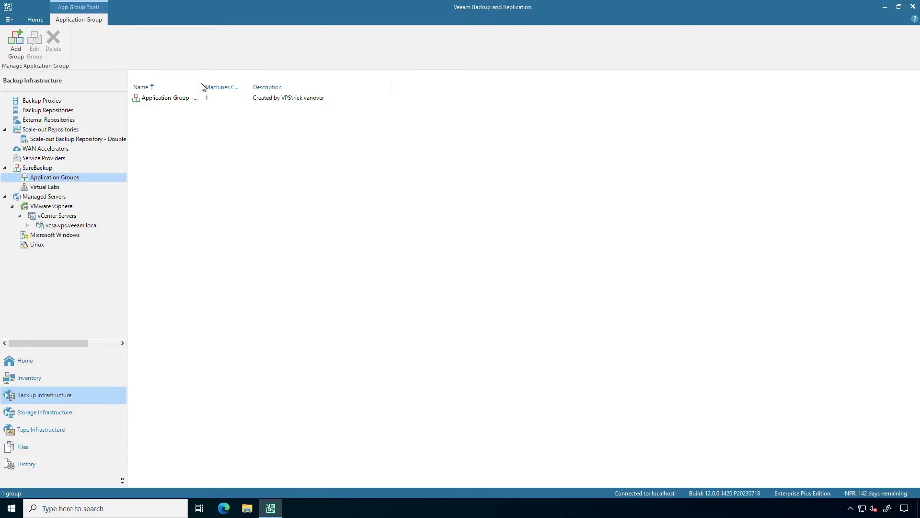
Edit the DataLab application group and open verification options for vps-vhrdemo3-clean.
click(176, 98)
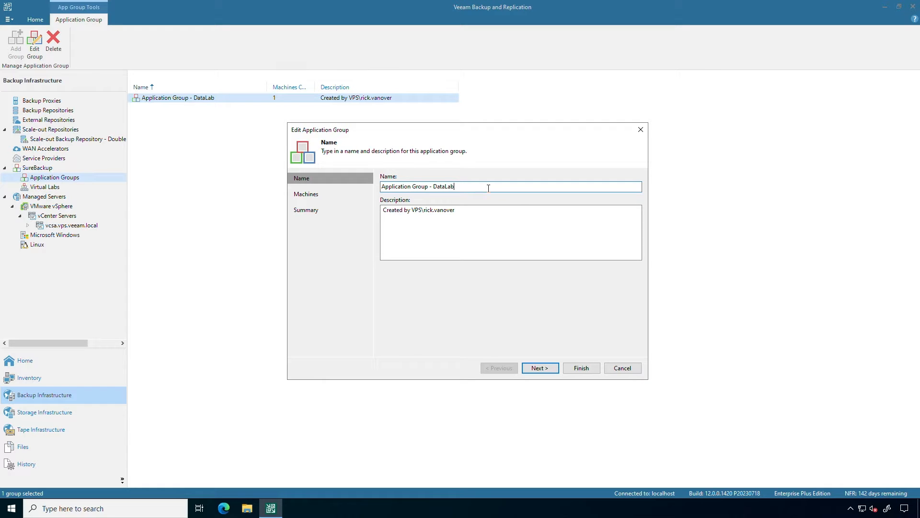
click(538, 368)
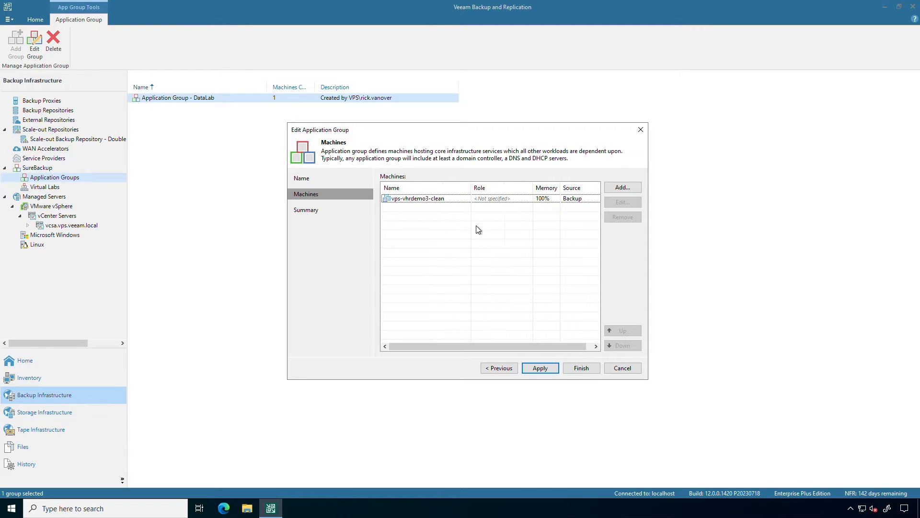
click(423, 198)
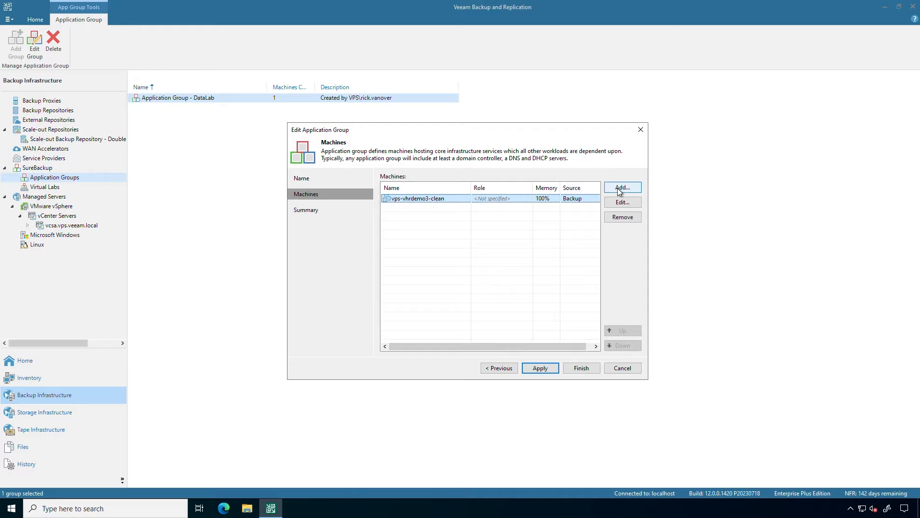
click(622, 187)
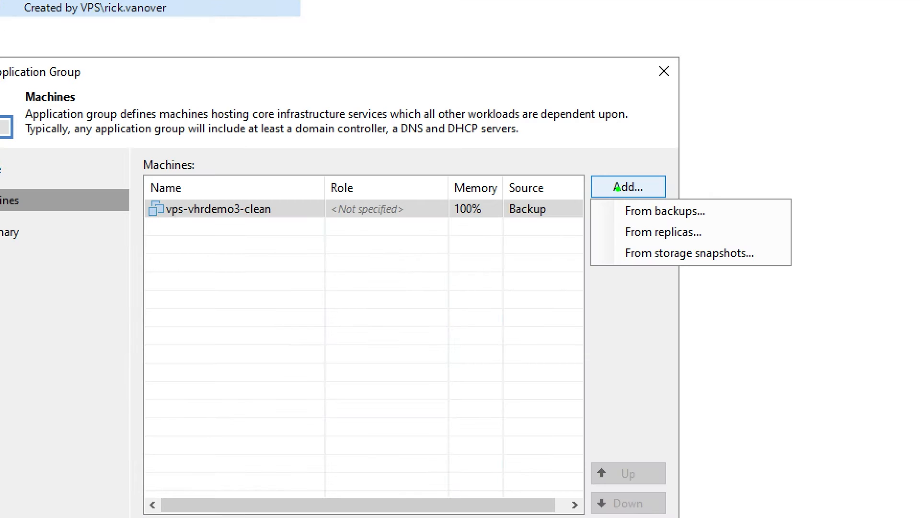
mouse_move(664, 211)
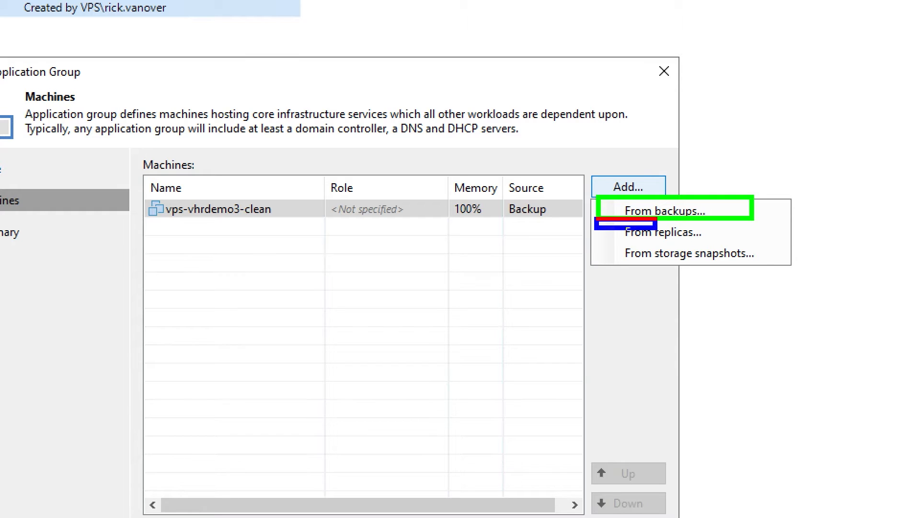
mouse_move(675, 231)
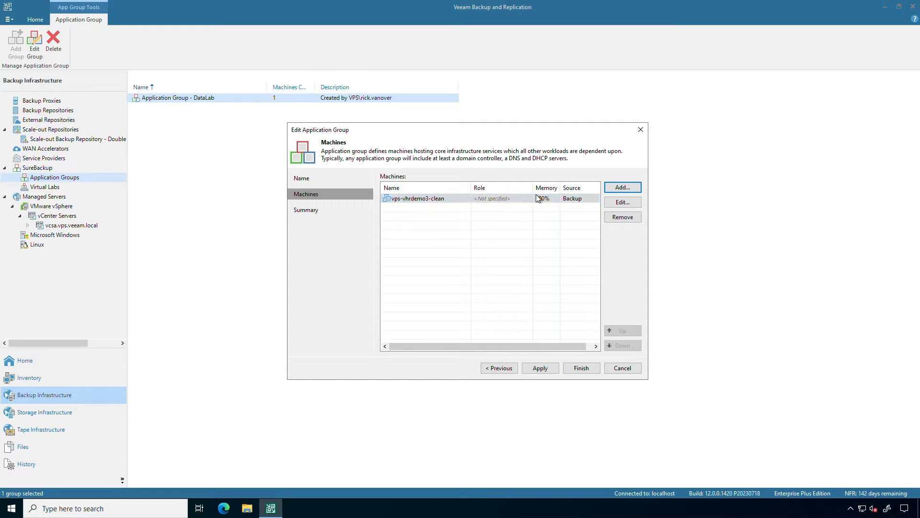
click(622, 202)
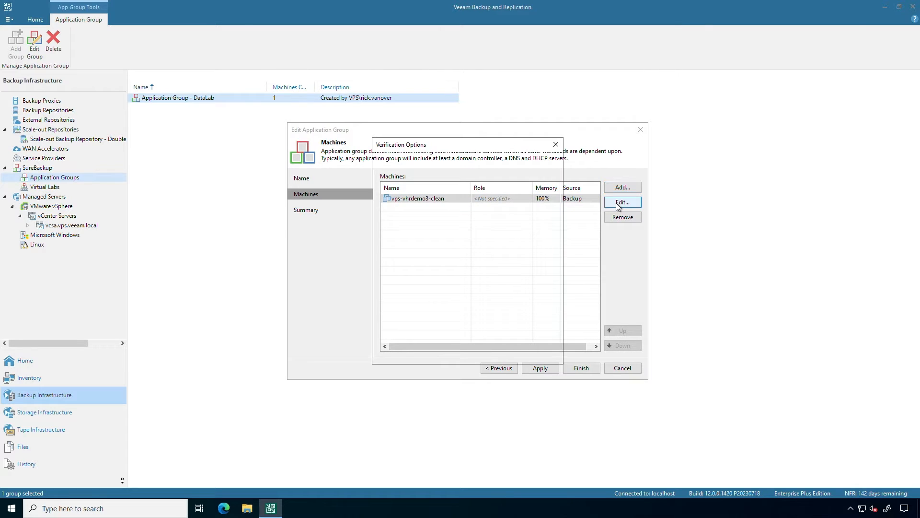
Set vps-vhrdemo3-clean startup memory to 50%, review test scripts and credentials, and confirm.
click(622, 202)
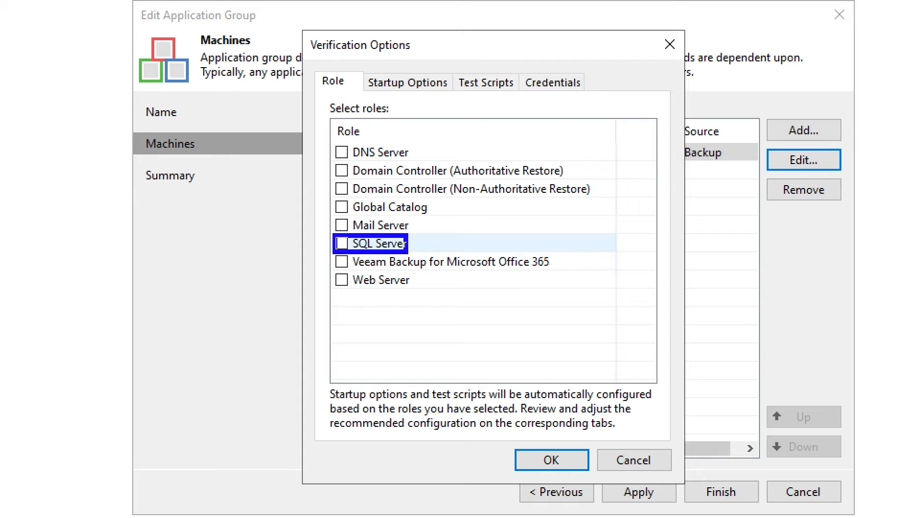
click(382, 280)
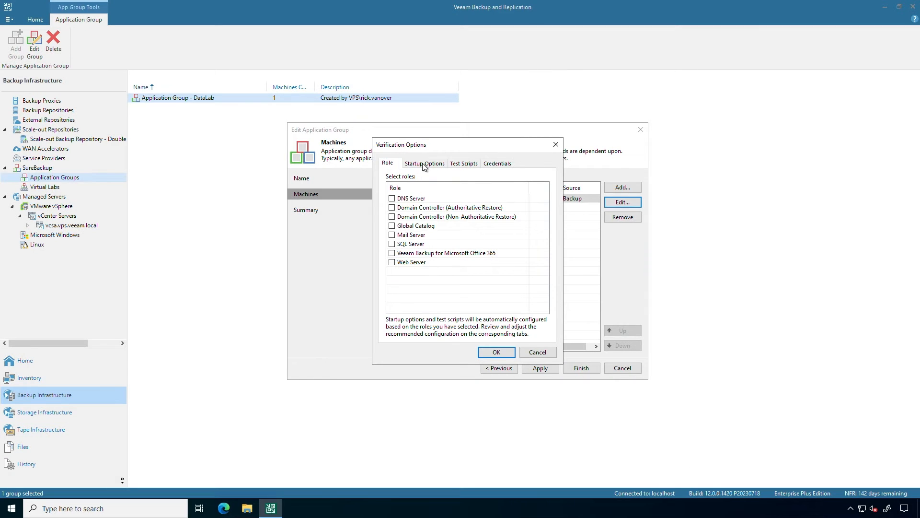
click(423, 163)
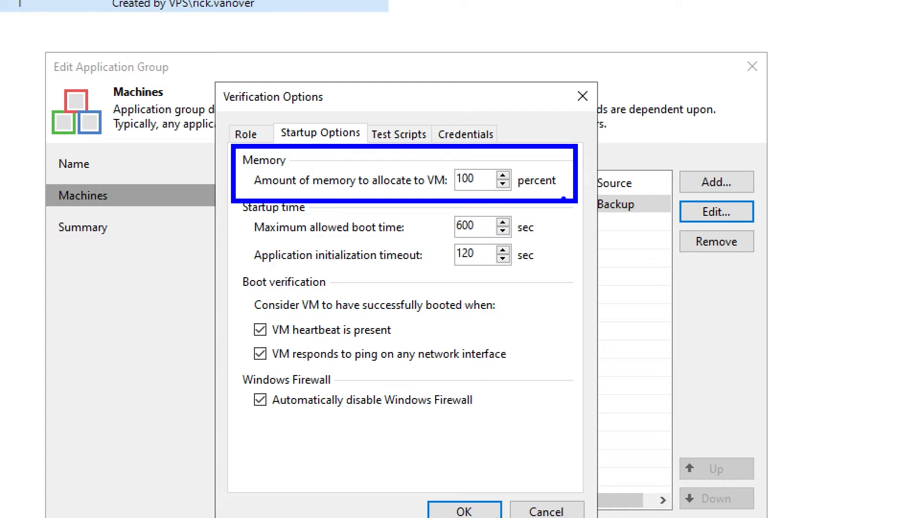
mouse_move(544, 198)
text(50)
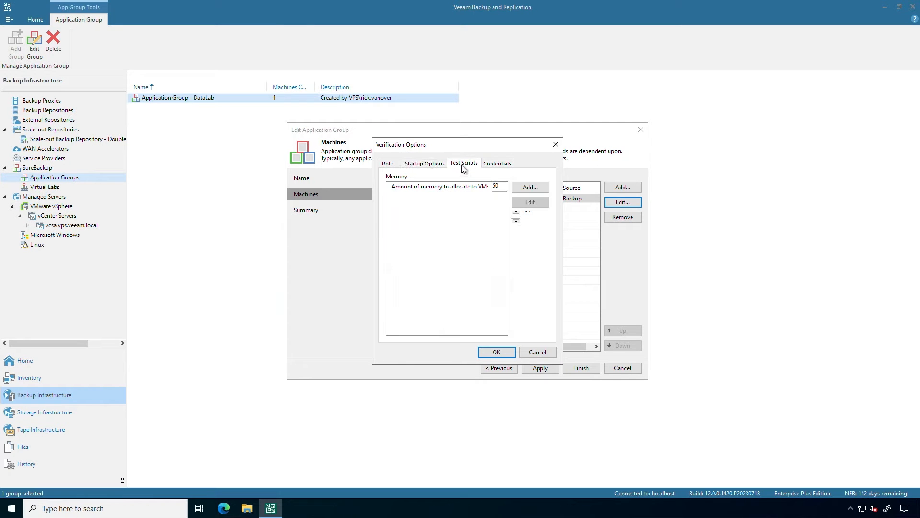
click(463, 163)
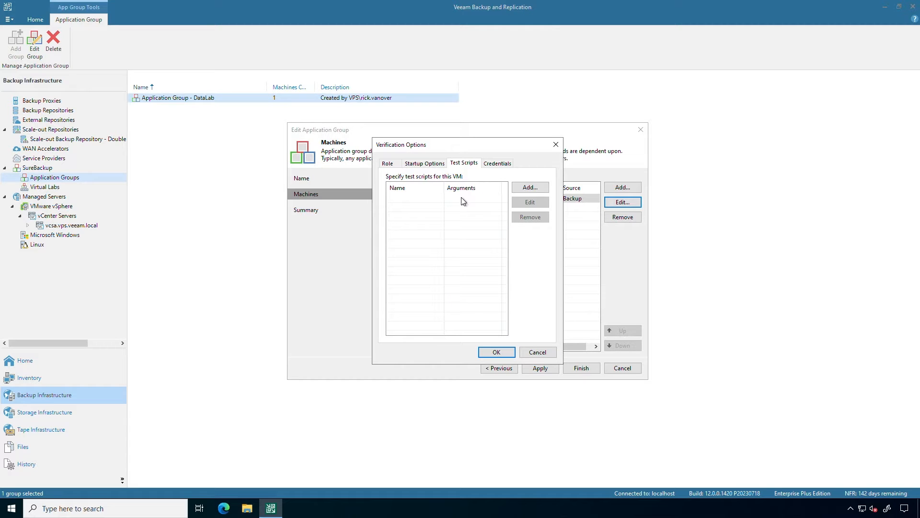
click(497, 163)
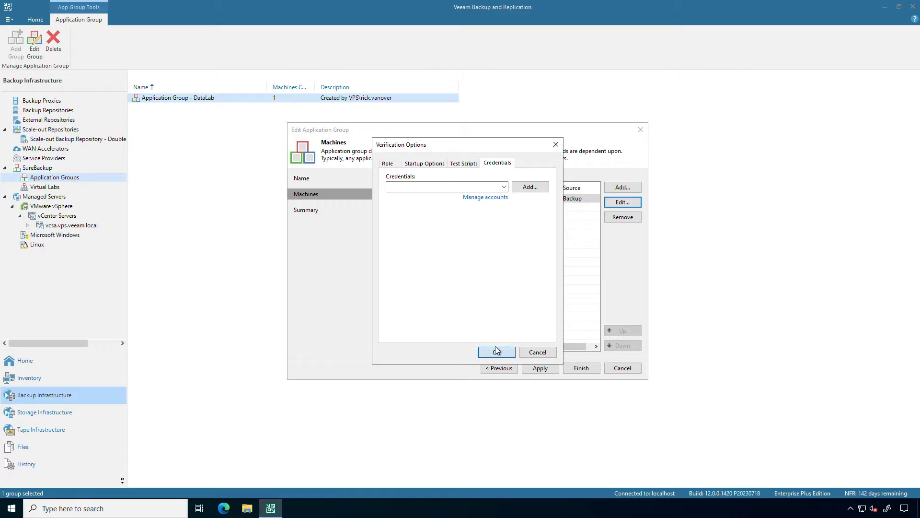
click(496, 351)
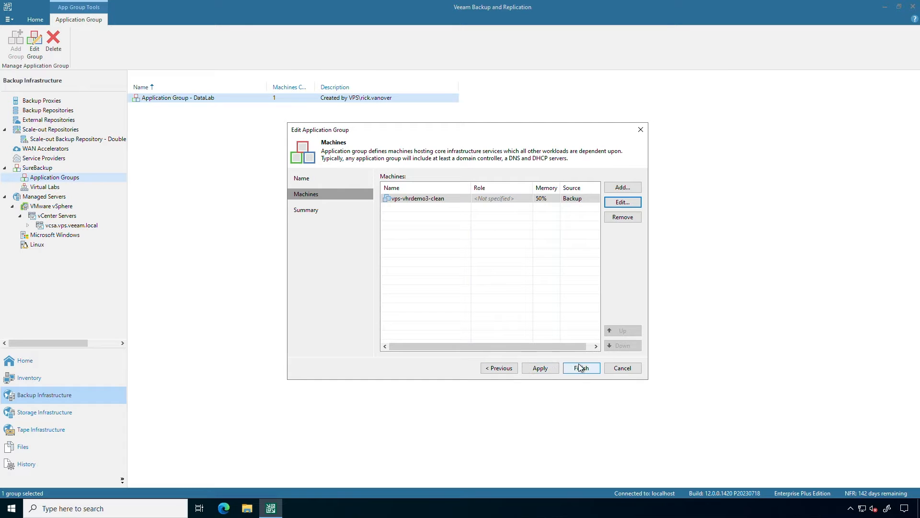
Save the DataLab application group and open Virtual Lab - DataLab for editing.
click(580, 368)
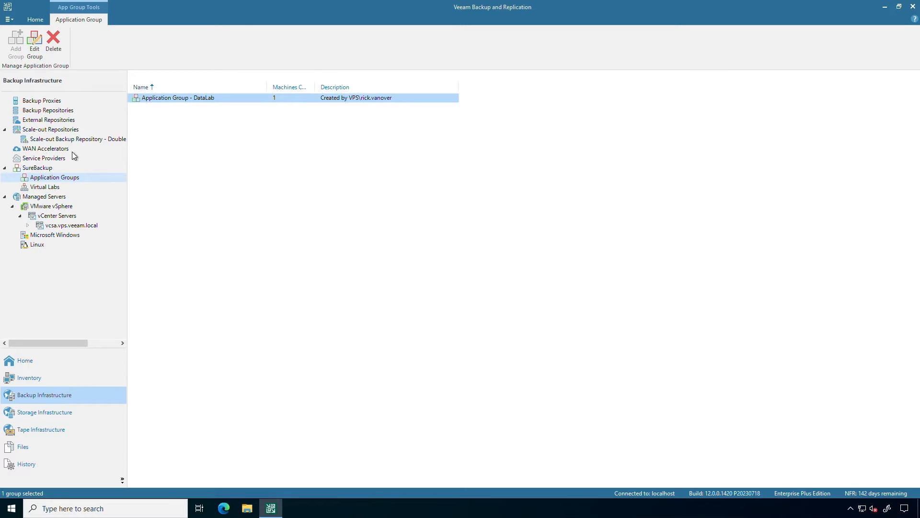
click(44, 187)
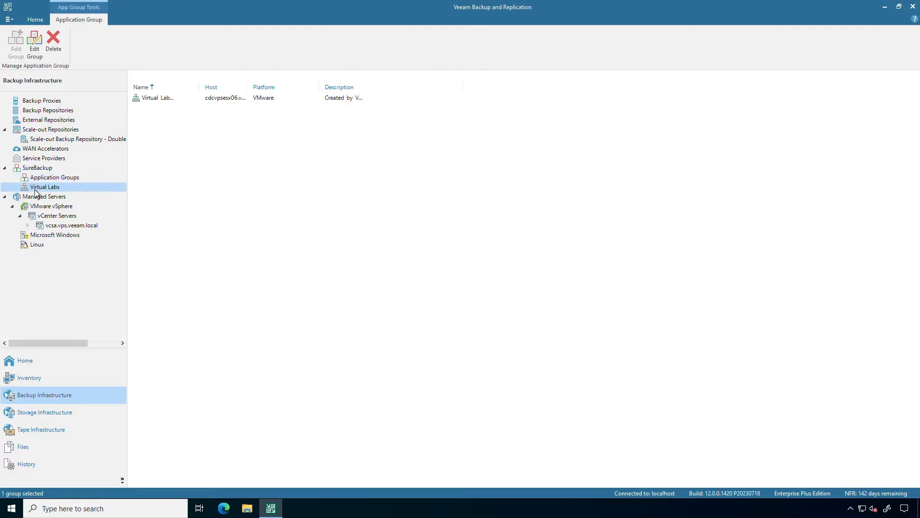
click(44, 186)
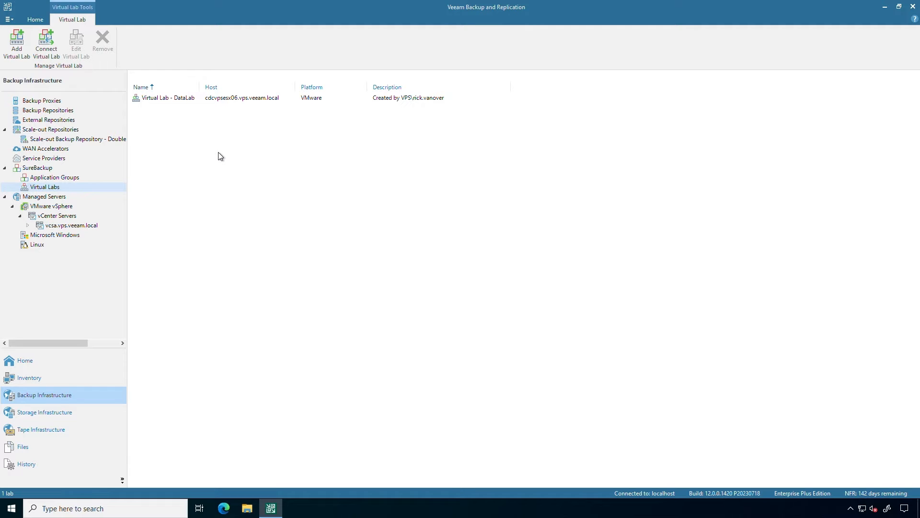
click(170, 97)
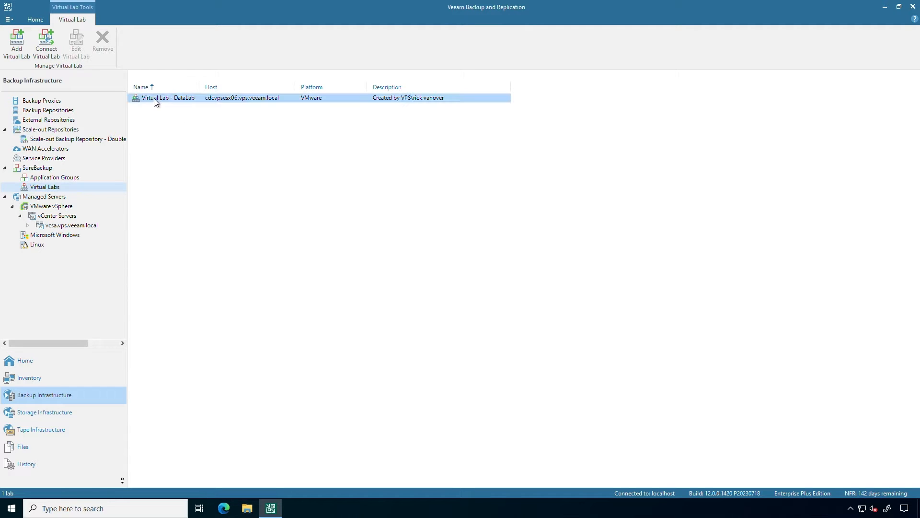
double_click(168, 98)
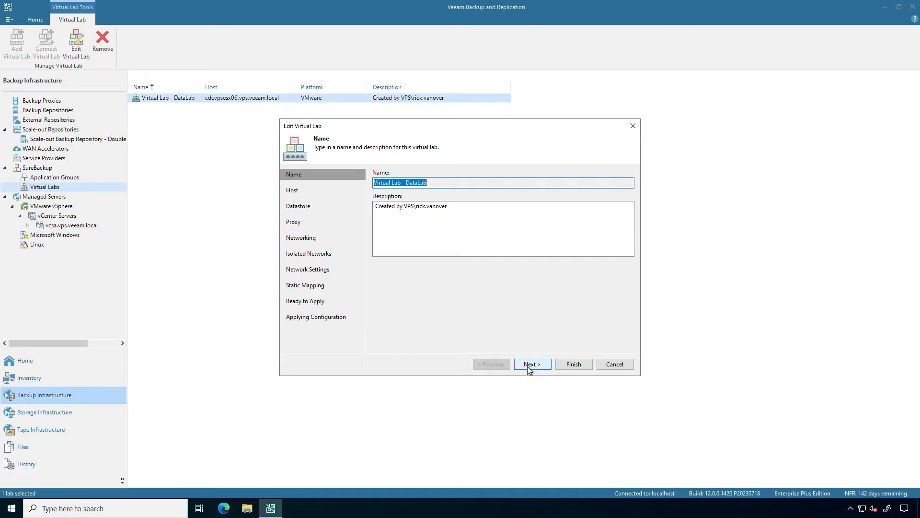
Advance the Edit Virtual Lab wizard past host settings to the datastore page.
click(531, 364)
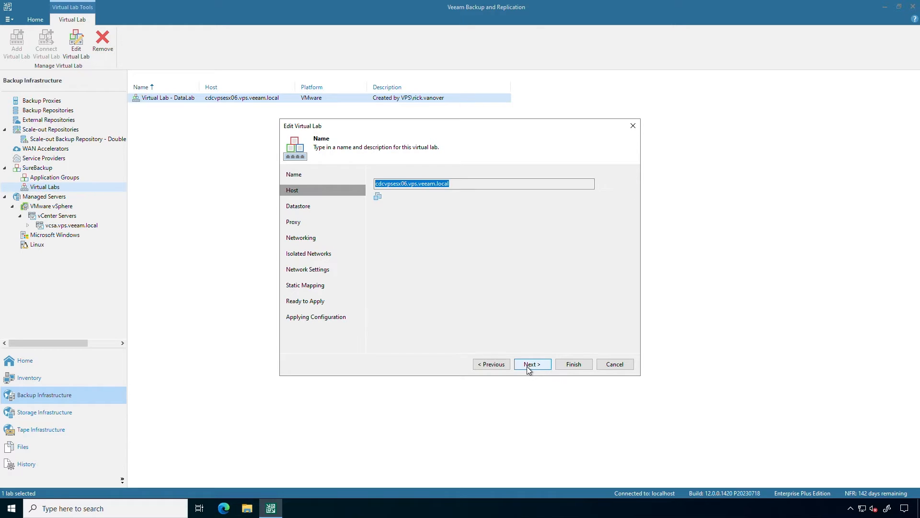
click(532, 364)
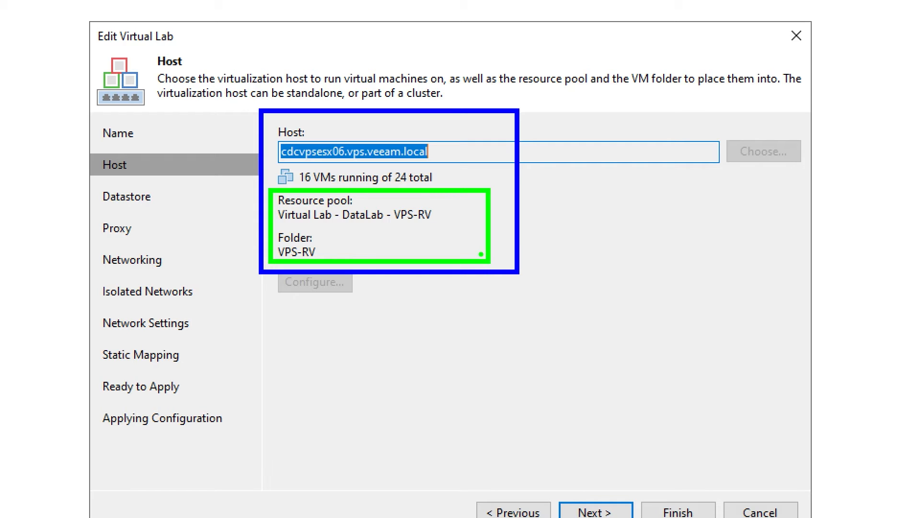
mouse_move(477, 238)
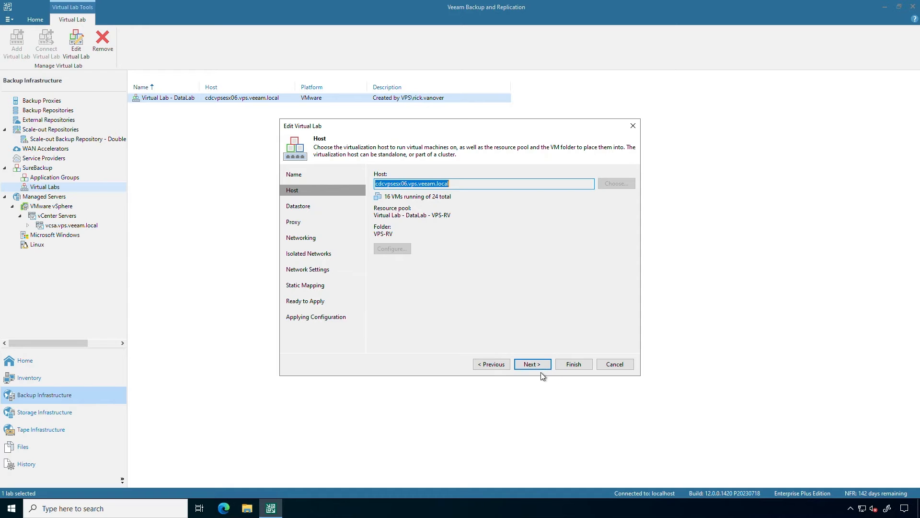
click(531, 364)
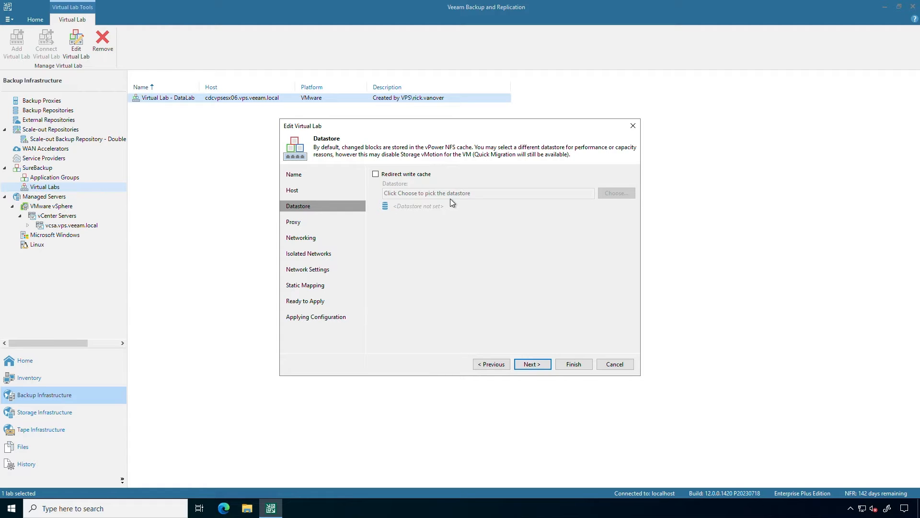
mouse_move(444, 188)
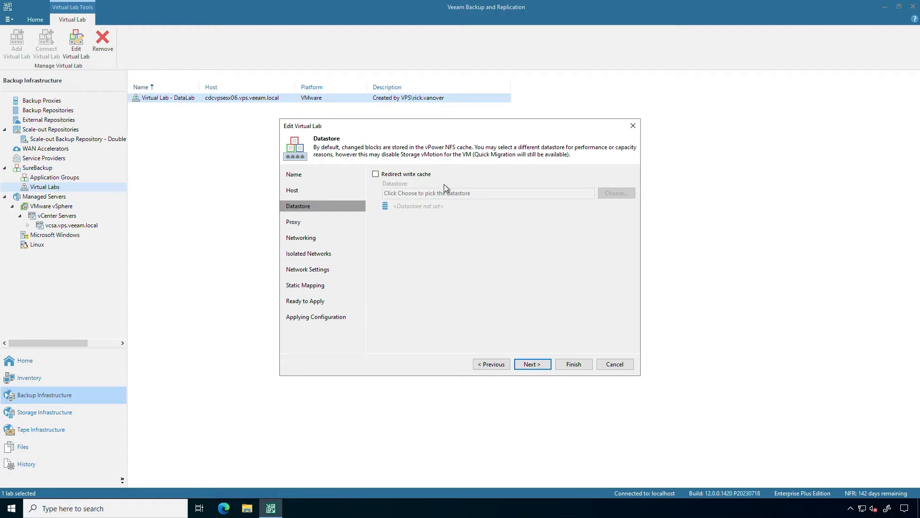
Enable write cache redirection to datastore cdcvpspure01-ds01 and move to proxy settings.
click(376, 174)
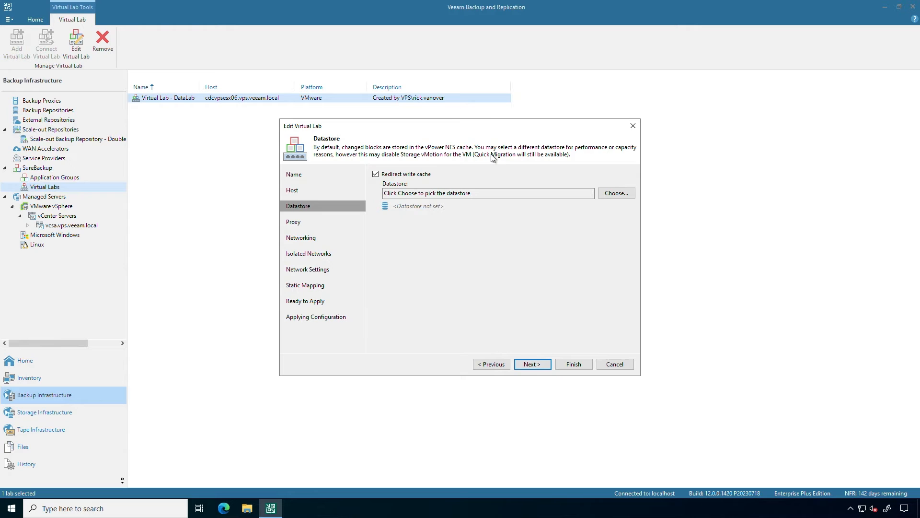
mouse_move(620, 199)
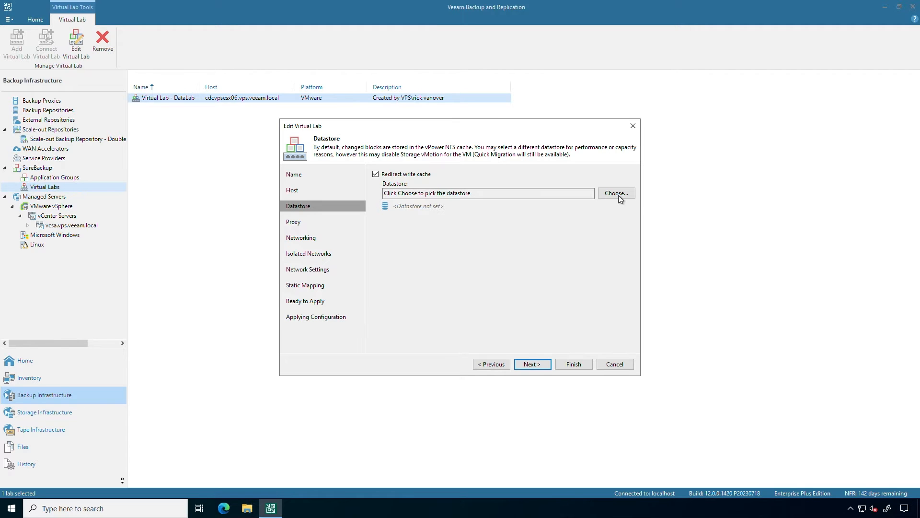
click(615, 193)
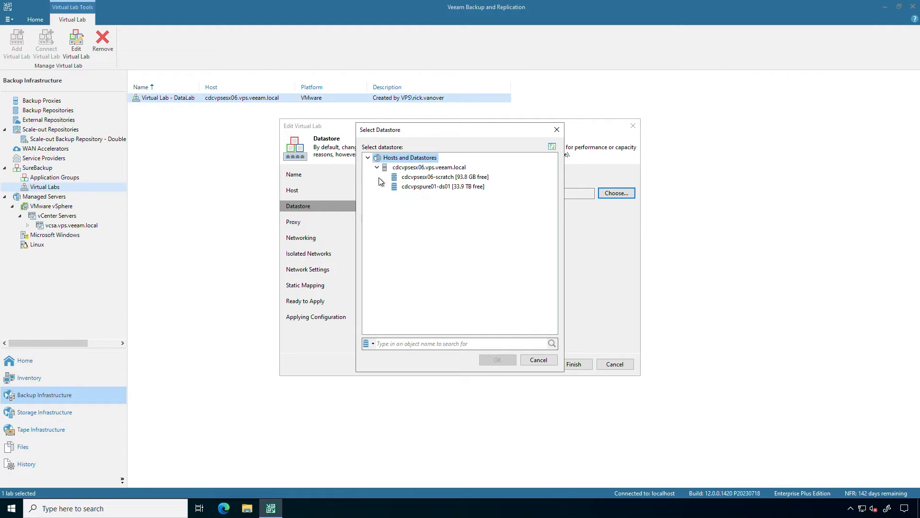
click(443, 186)
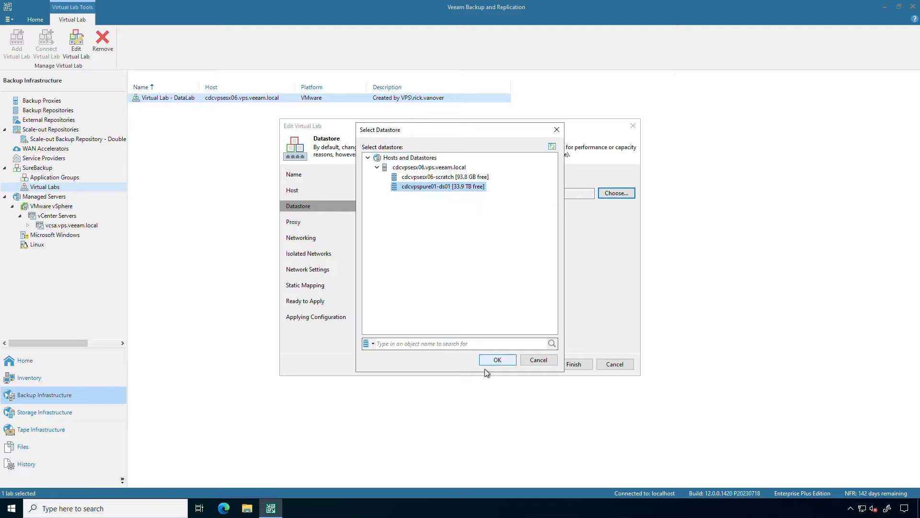
click(497, 359)
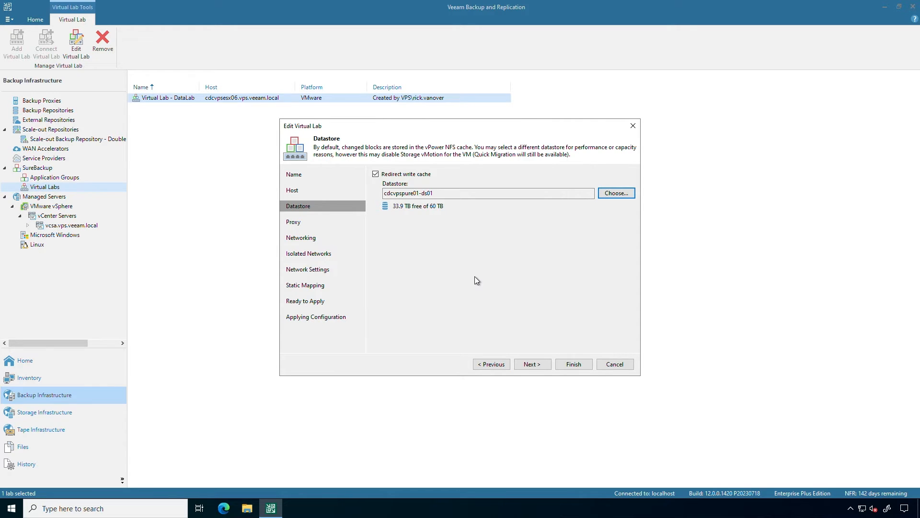
mouse_move(475, 277)
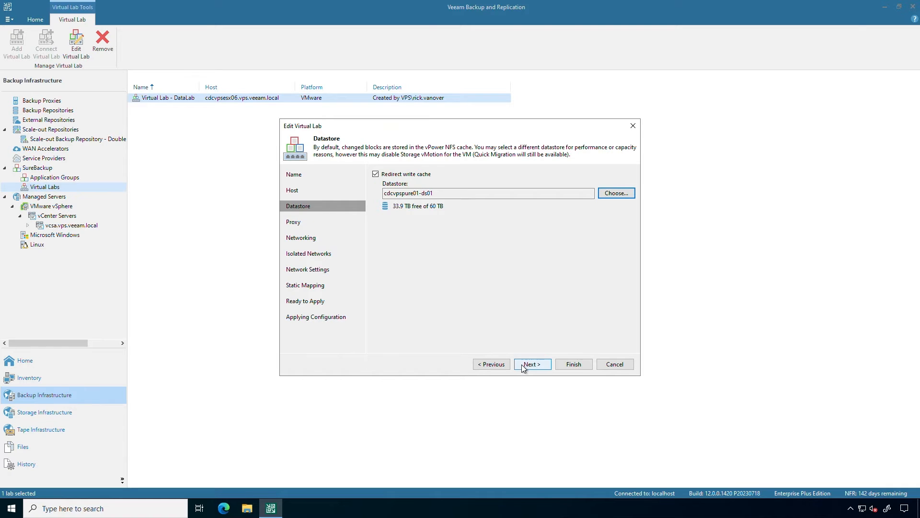
click(531, 364)
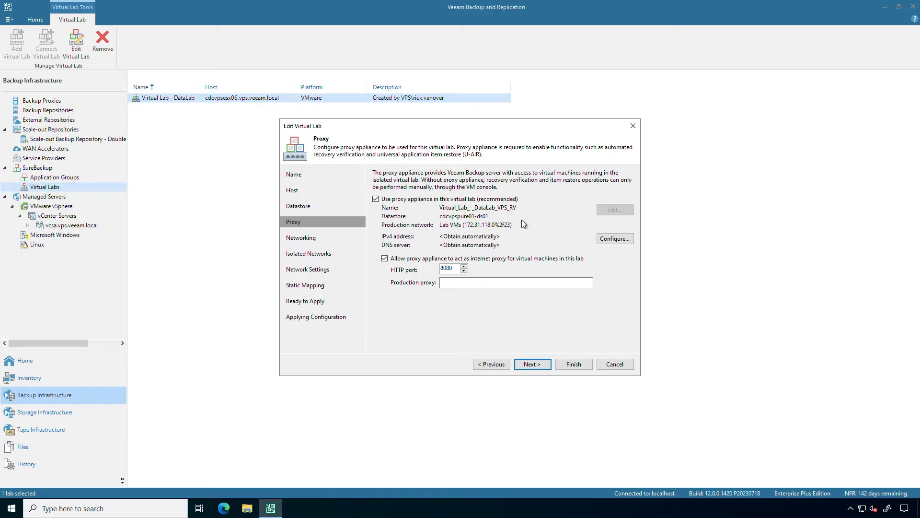
mouse_move(497, 223)
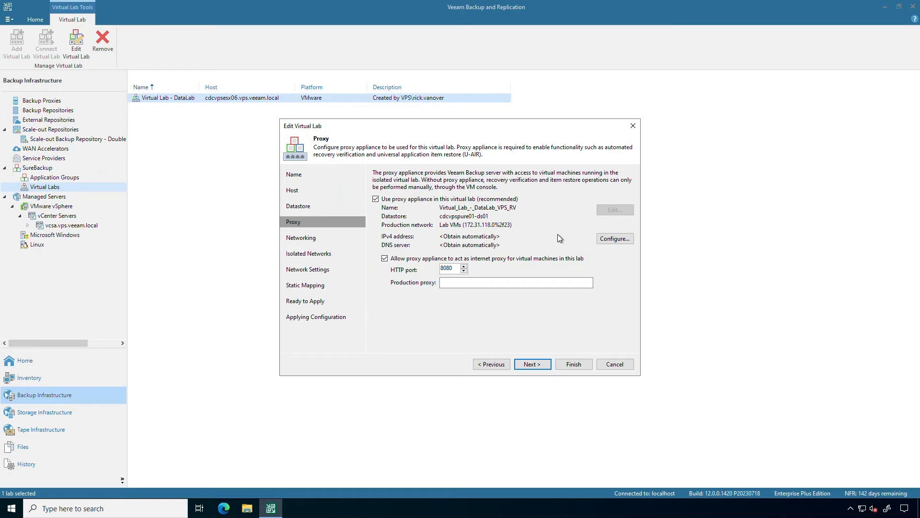
Review the proxy appliance's IPv4 and IPv6 settings, leaving them automatic, then advance.
click(615, 239)
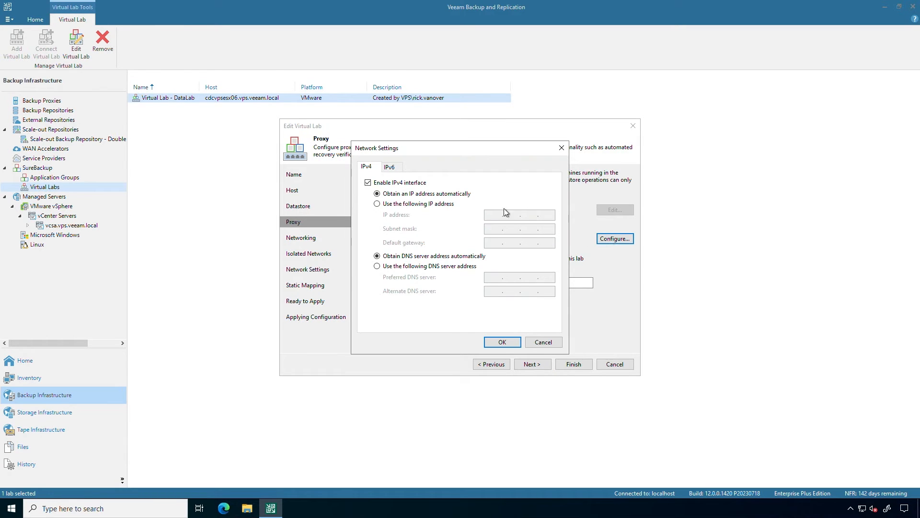
click(377, 194)
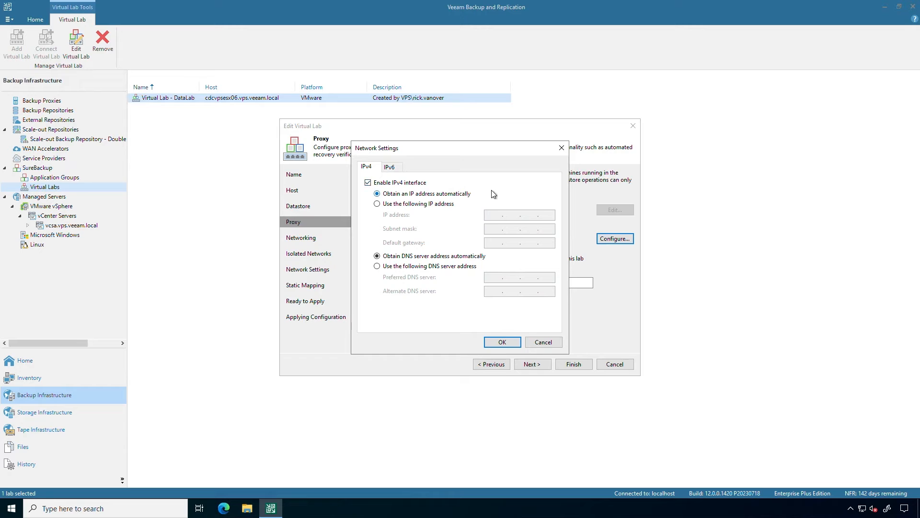
click(390, 167)
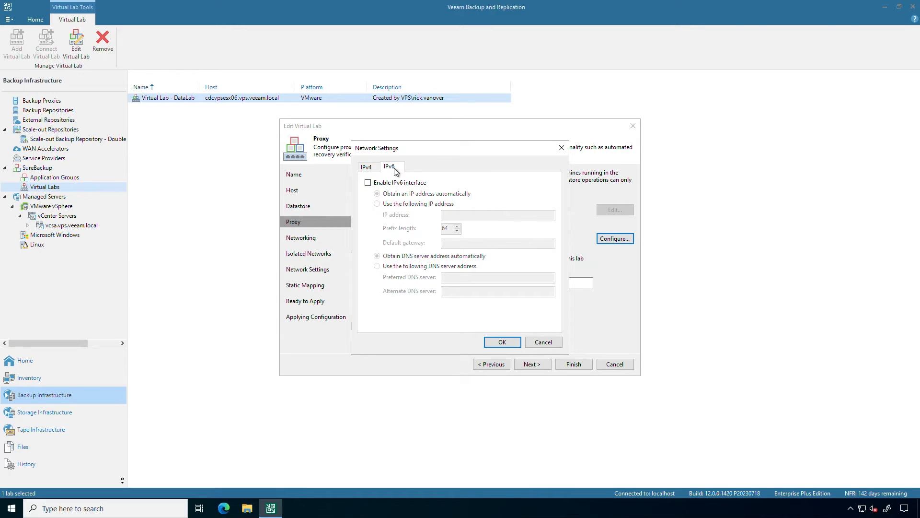
click(366, 166)
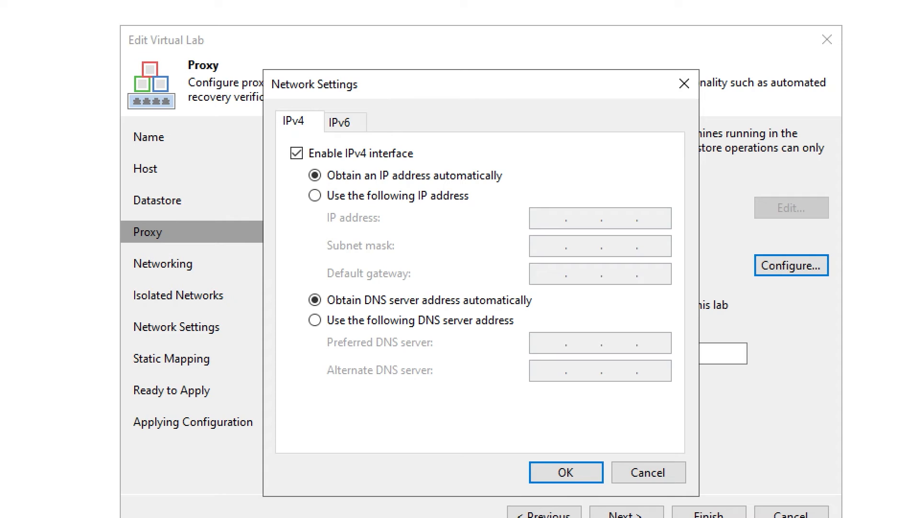
click(564, 471)
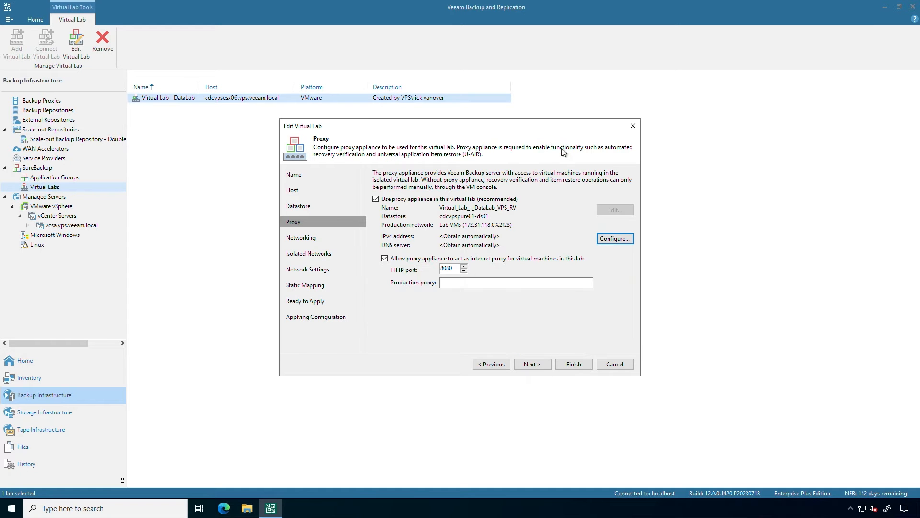
mouse_move(529, 275)
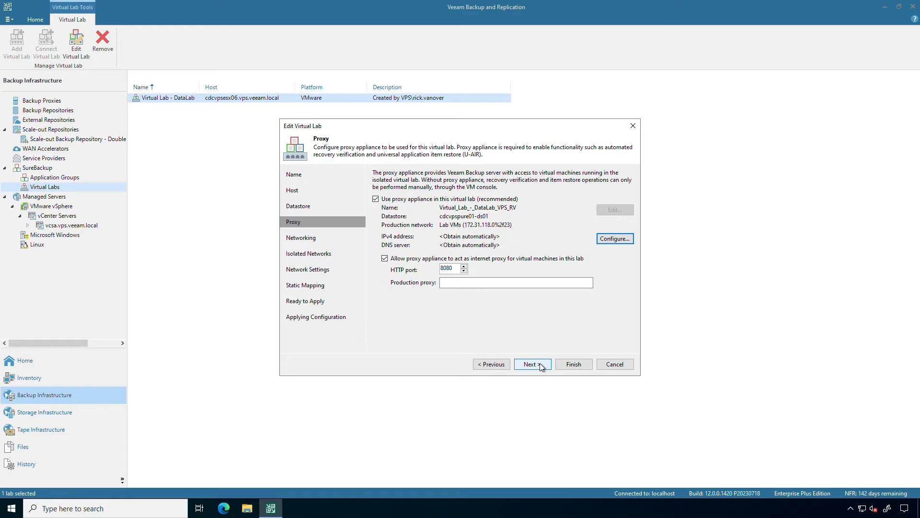
click(531, 364)
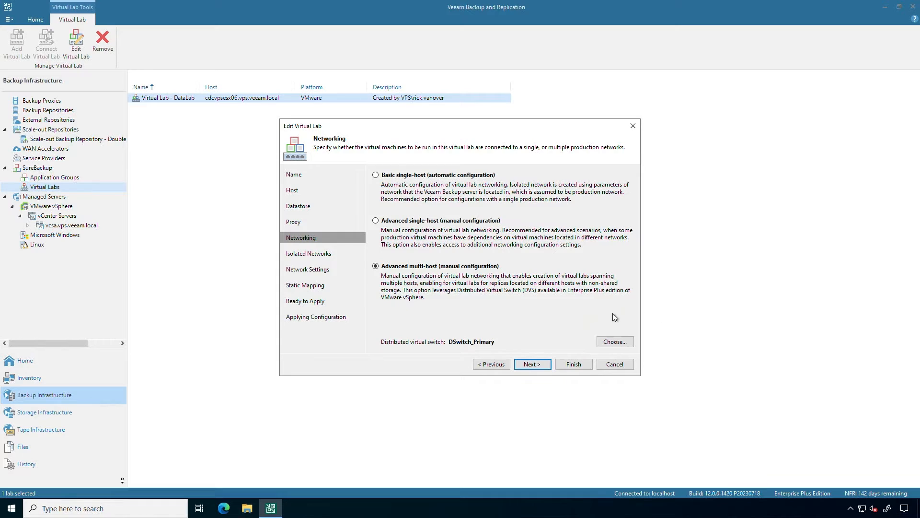
Keep advanced multi-host networking on DSwitch_Primary and advance to isolated networks.
click(531, 364)
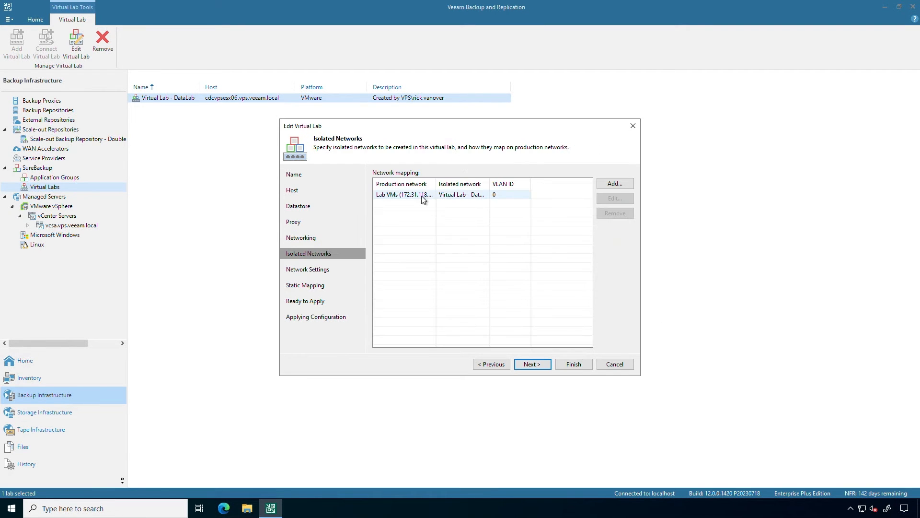
click(614, 197)
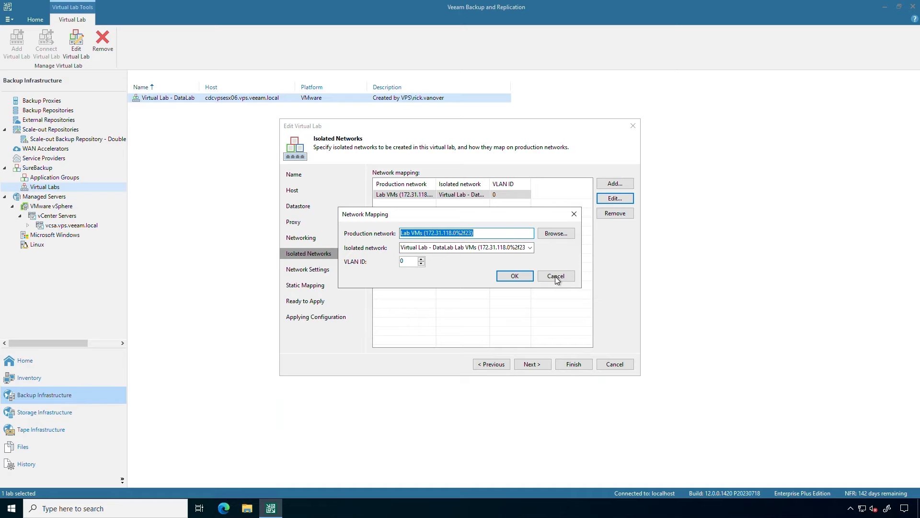
click(555, 276)
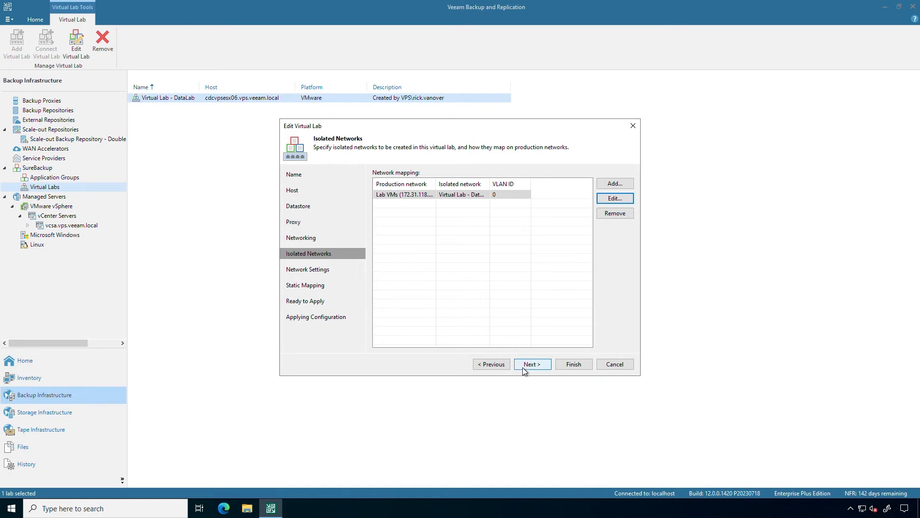
Advance past unchanged network settings and static mapping to the Ready to Apply summary.
click(531, 364)
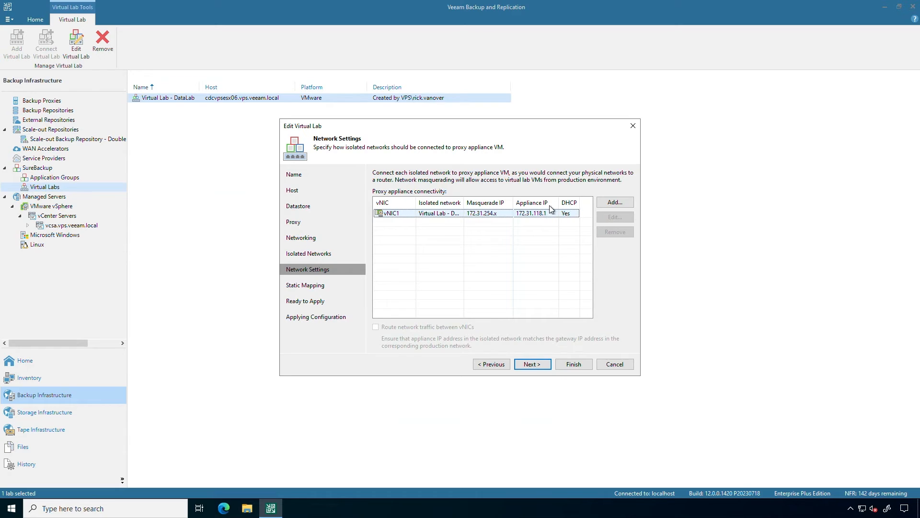
mouse_move(562, 218)
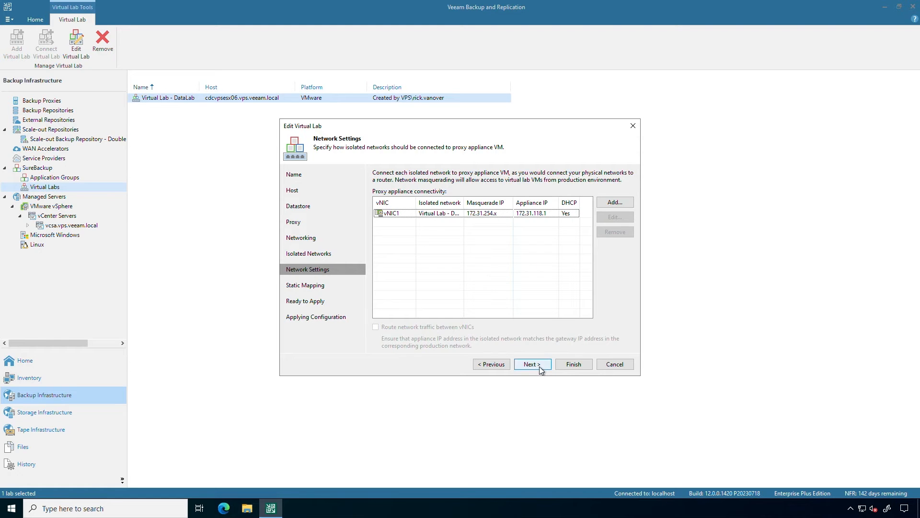
click(531, 363)
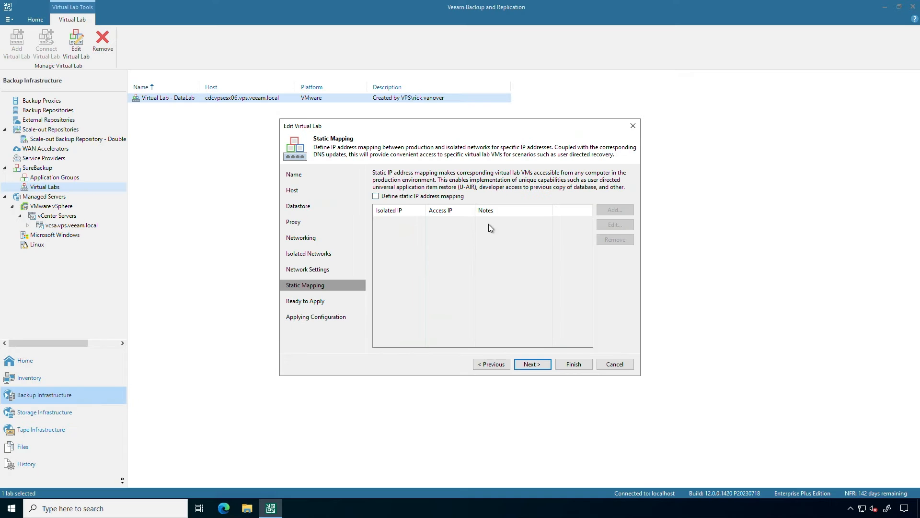
click(532, 364)
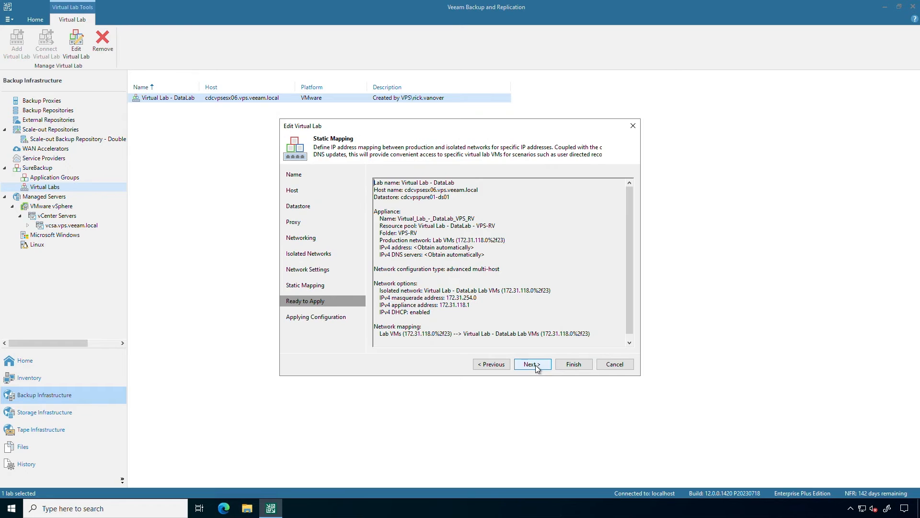
Apply the DataLab virtual lab changes, dismiss the saving warning, and finish the wizard.
click(531, 364)
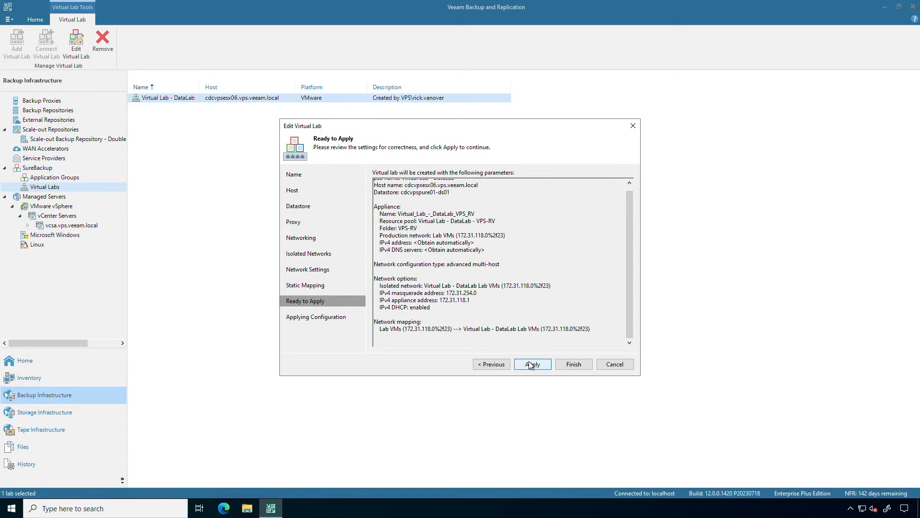
click(531, 364)
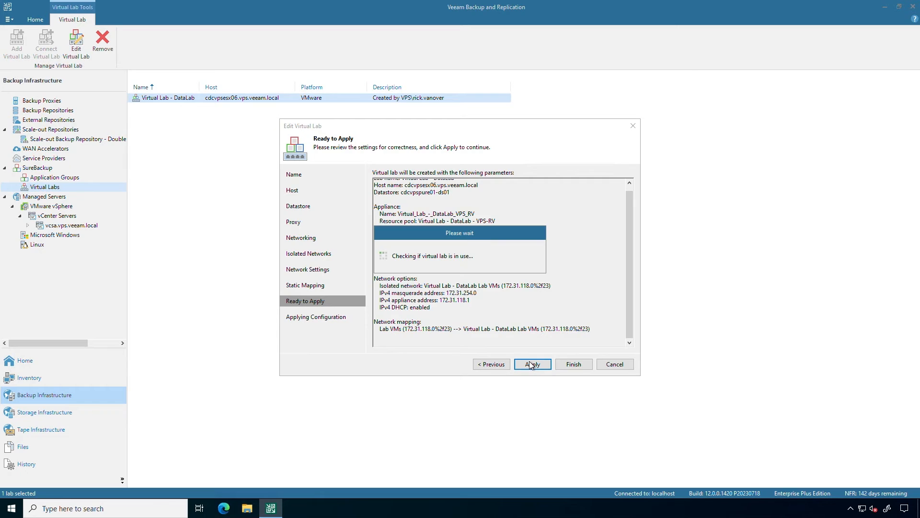
click(532, 364)
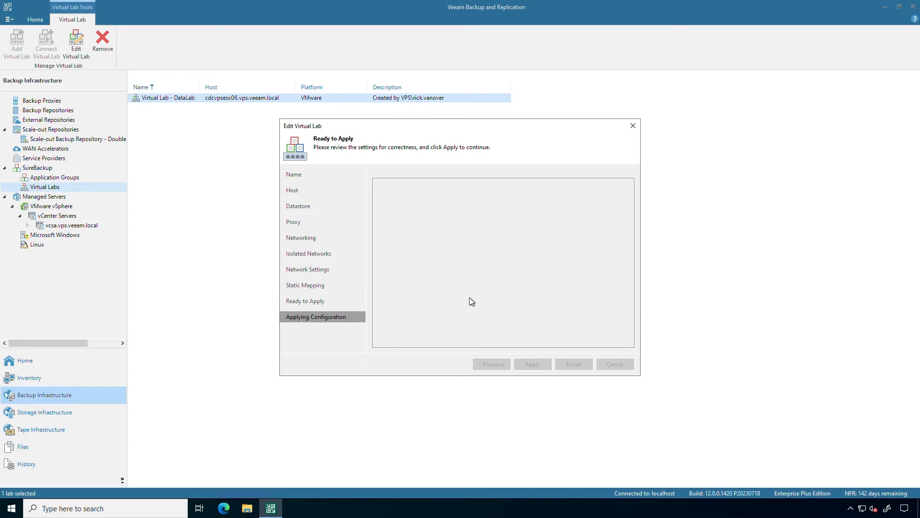
click(531, 363)
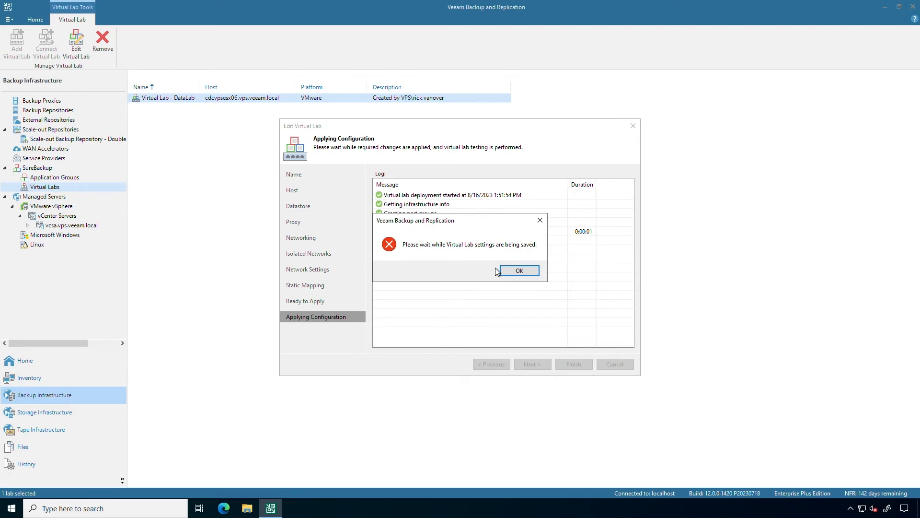
click(518, 271)
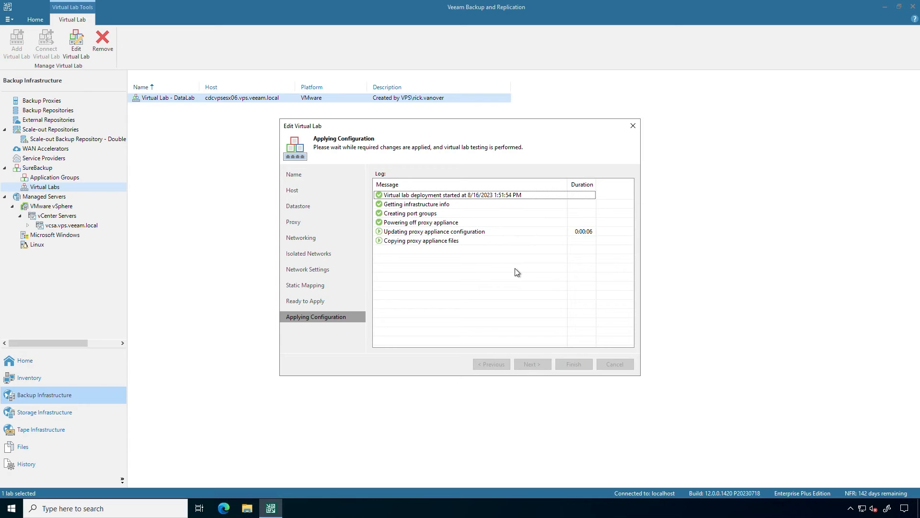
mouse_move(481, 254)
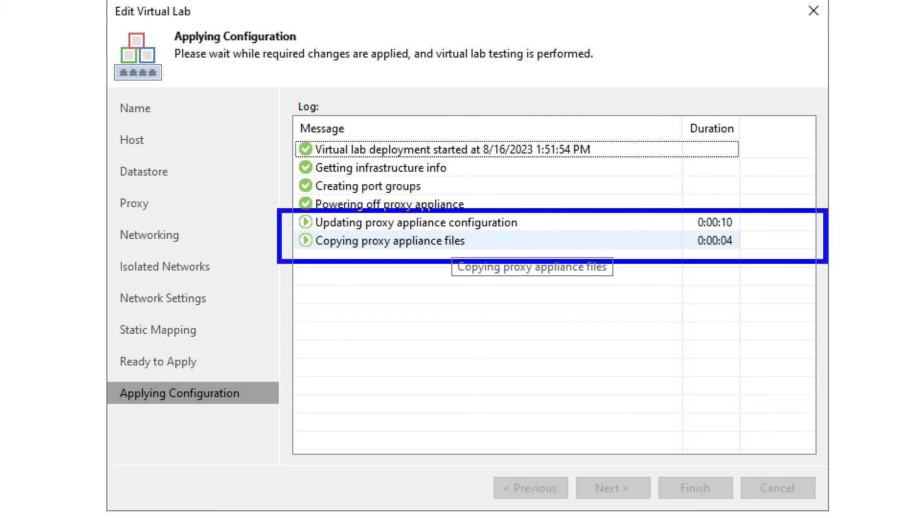
mouse_move(641, 255)
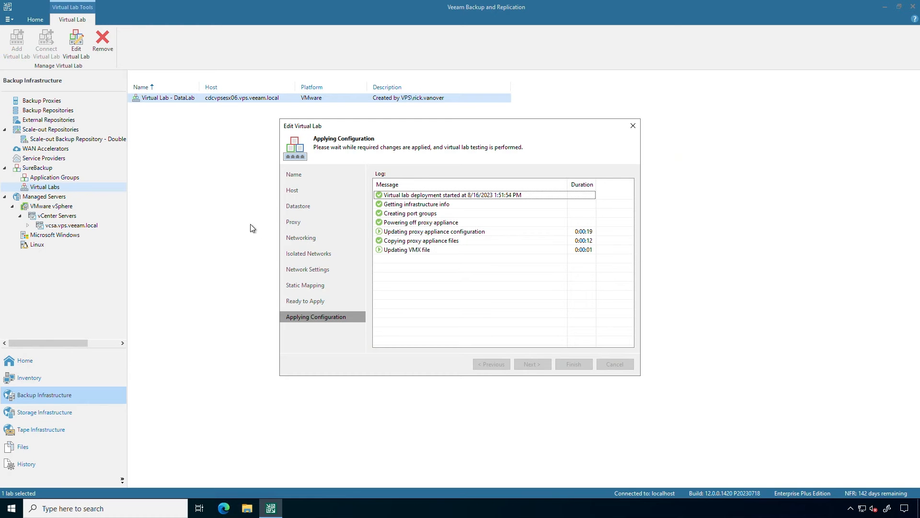
mouse_move(429, 249)
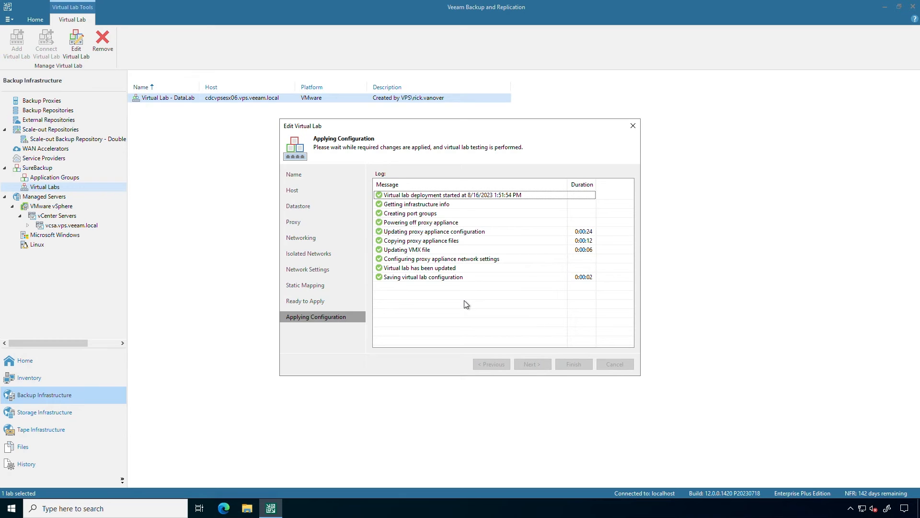
click(573, 363)
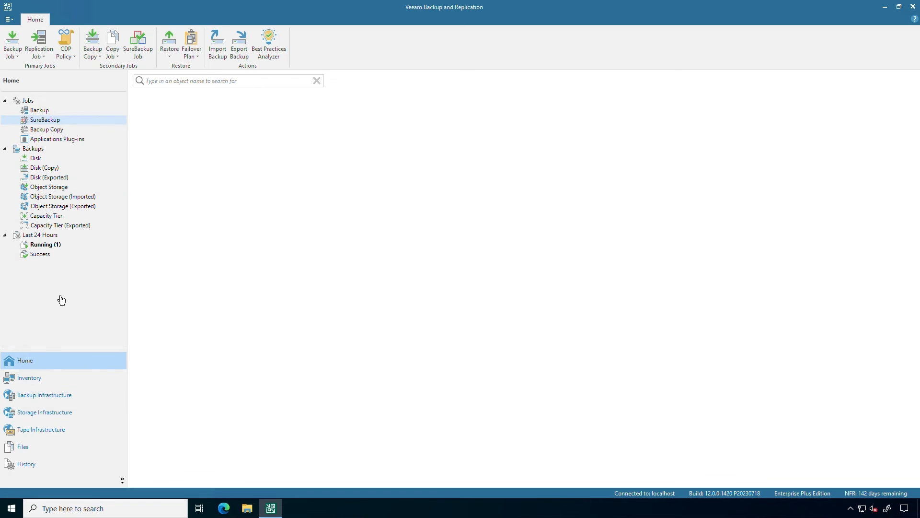
Open the Example 11 - DataLab SureBackup job for editing and advance to its Virtual Lab - DataLab page.
click(44, 120)
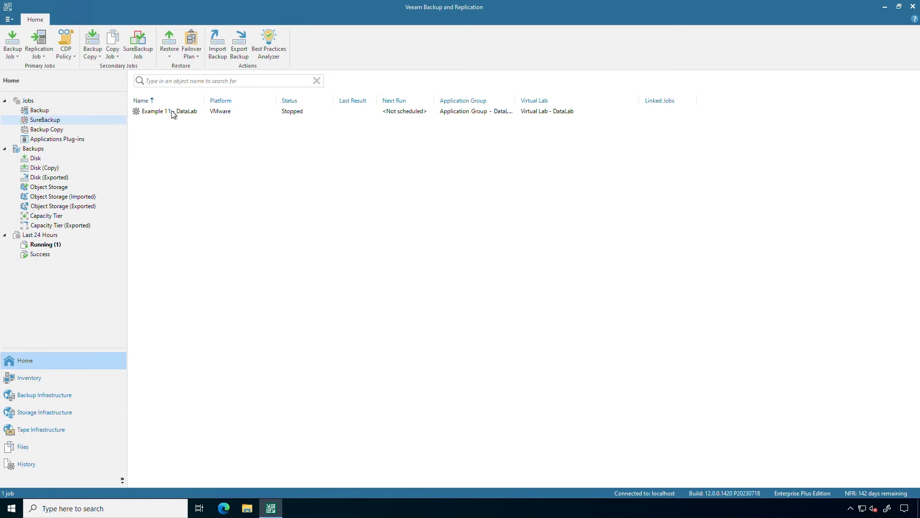
click(170, 111)
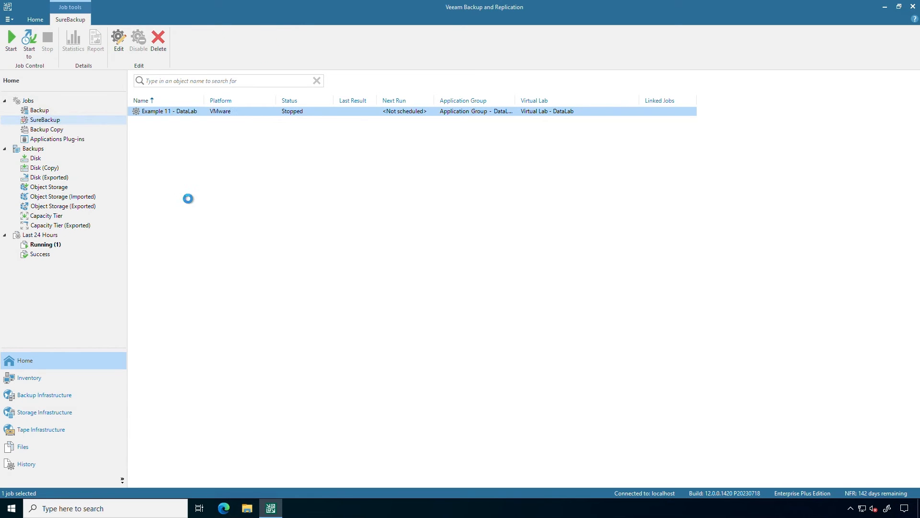
click(119, 41)
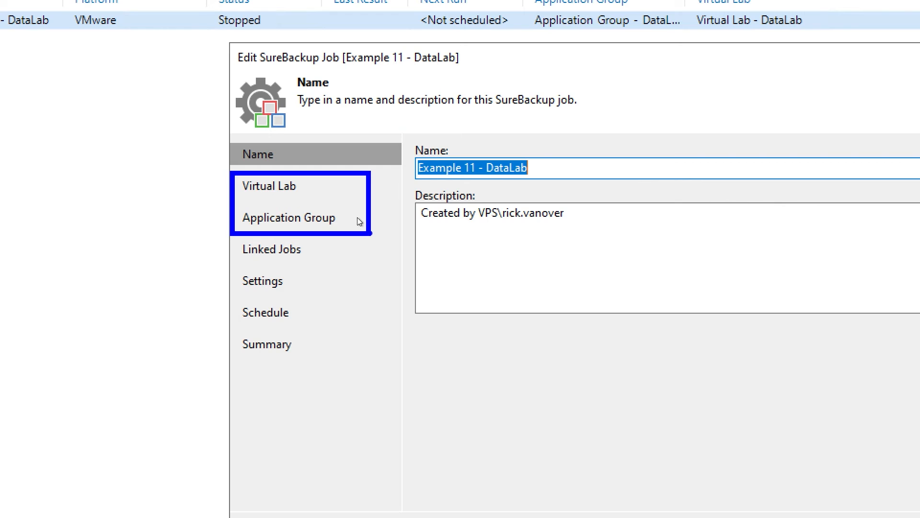
click(269, 186)
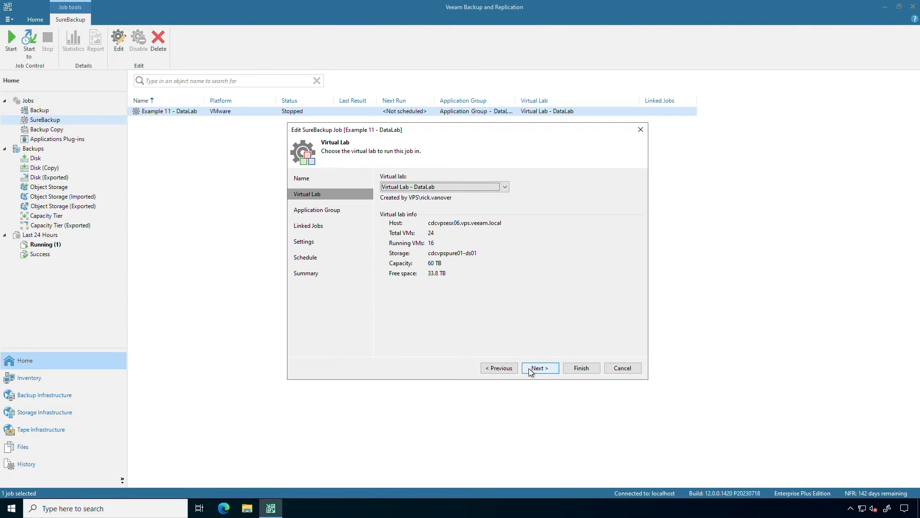
Keep Application Group - DataLab and advance to the Linked Jobs page with nothing linked.
click(539, 369)
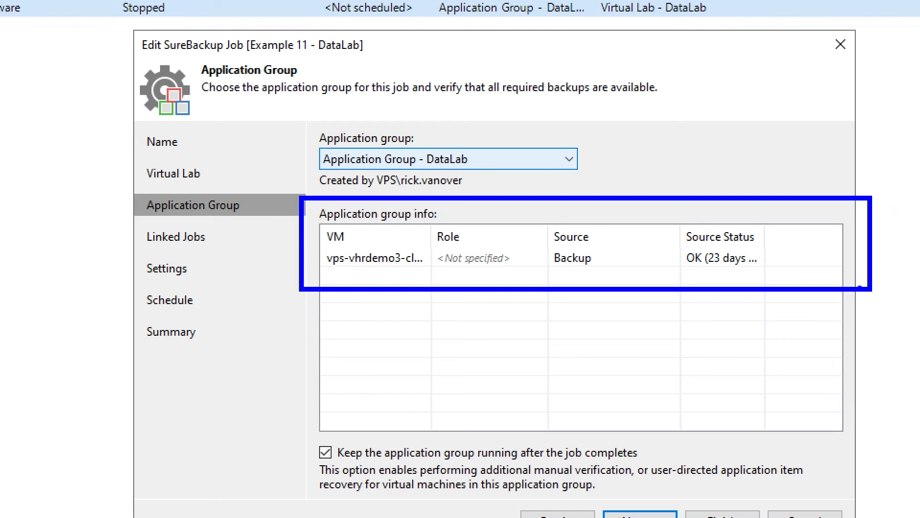
mouse_move(652, 255)
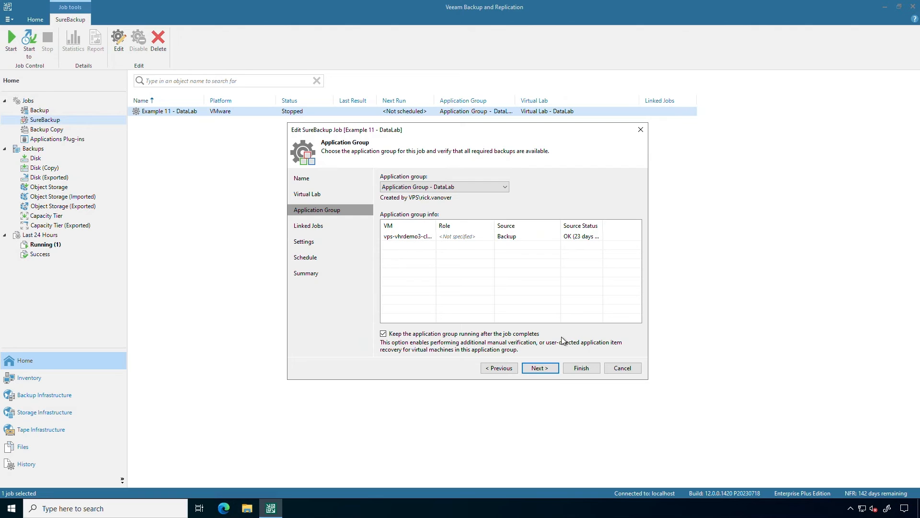
click(538, 368)
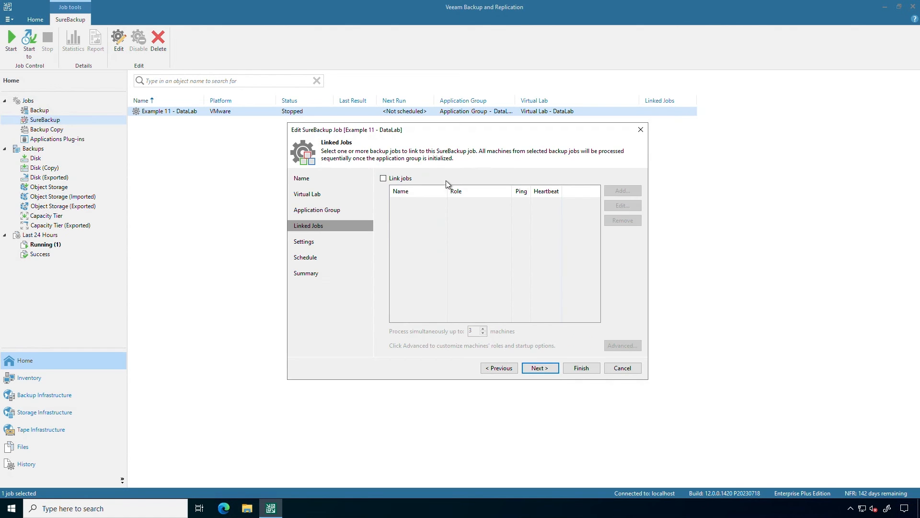
click(383, 178)
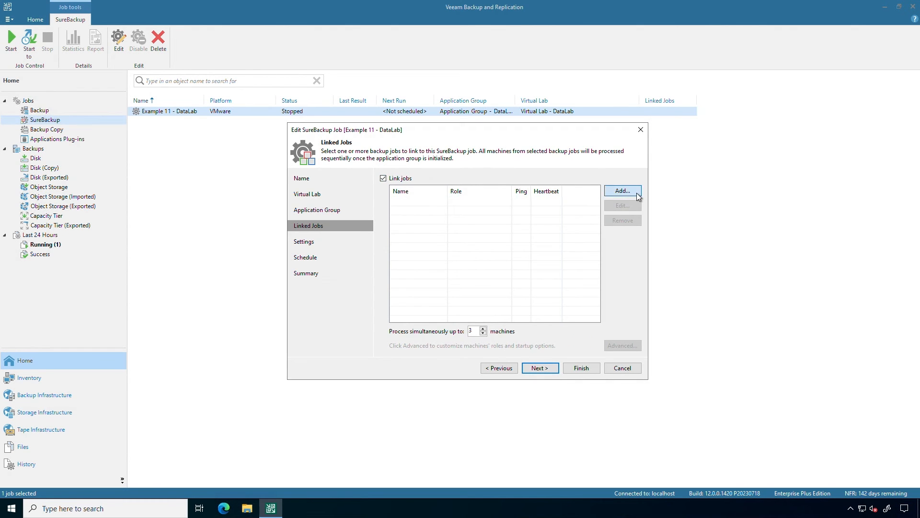
click(622, 190)
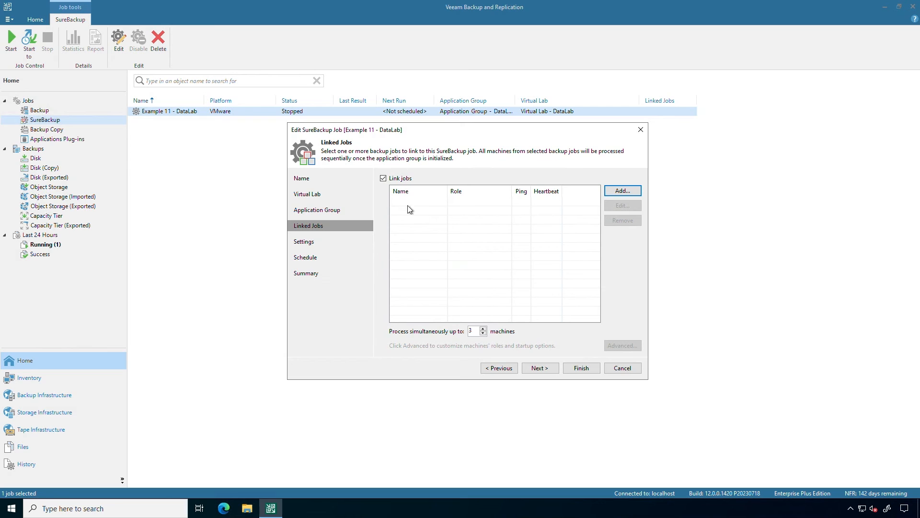
click(382, 177)
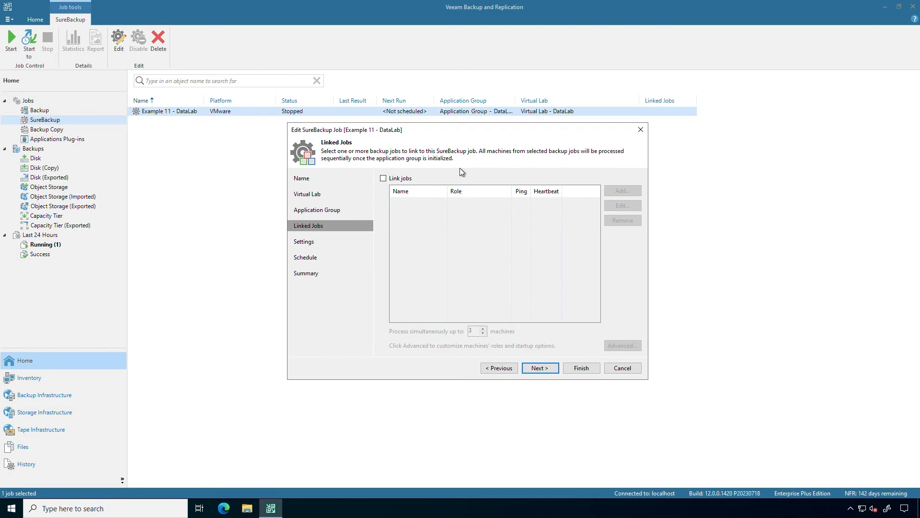
mouse_move(516, 351)
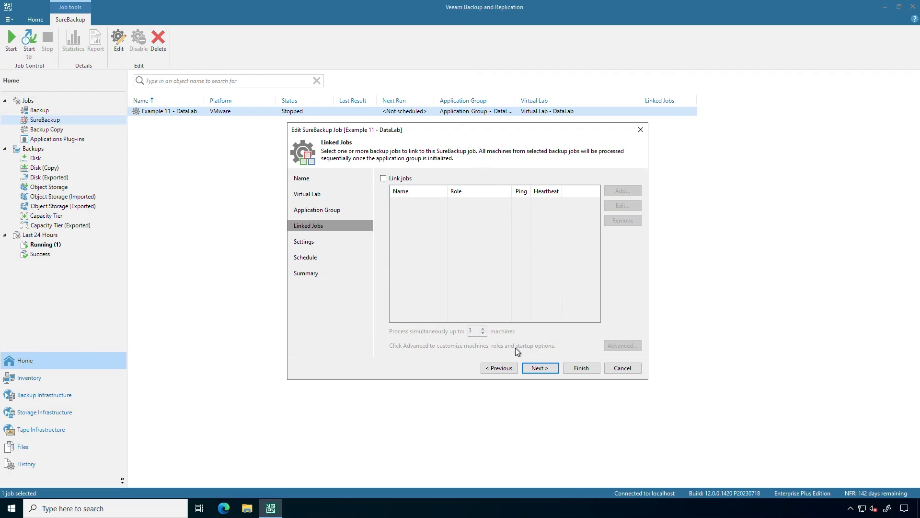
click(539, 368)
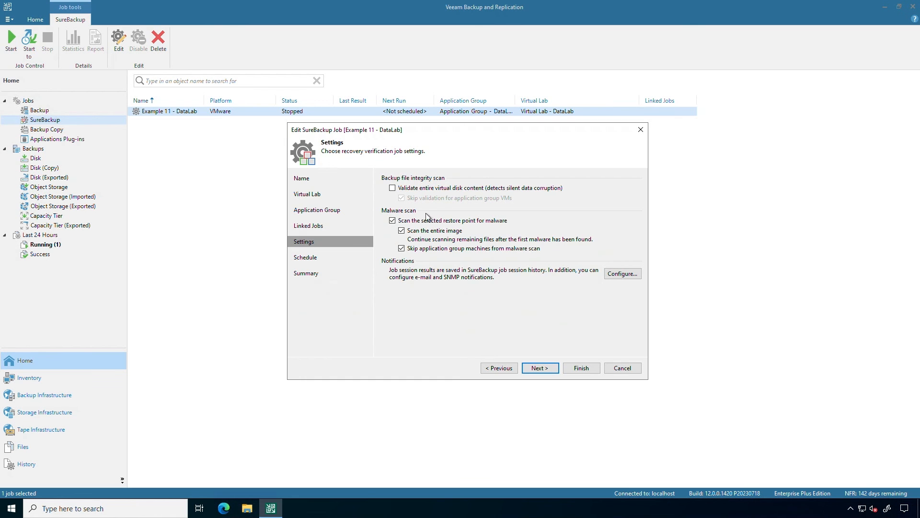
Leave the malware scan settings unchanged and advance to the Schedule page.
click(539, 367)
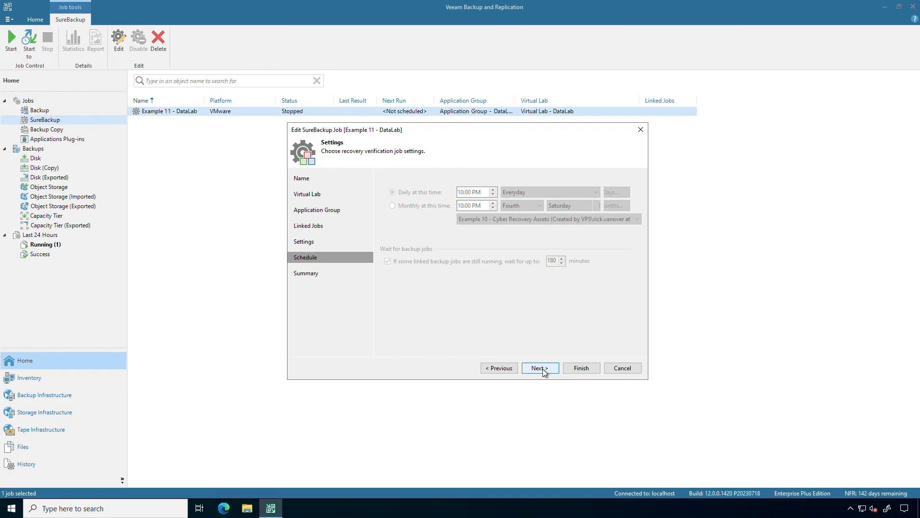
Schedule Example 11 - DataLab to run after Example 15 - Entire VM Recovery and finish.
click(538, 369)
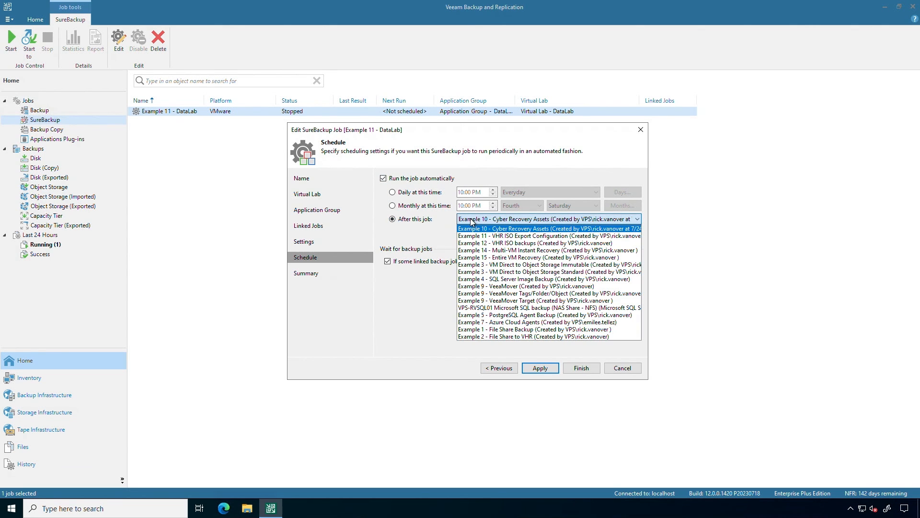
click(525, 257)
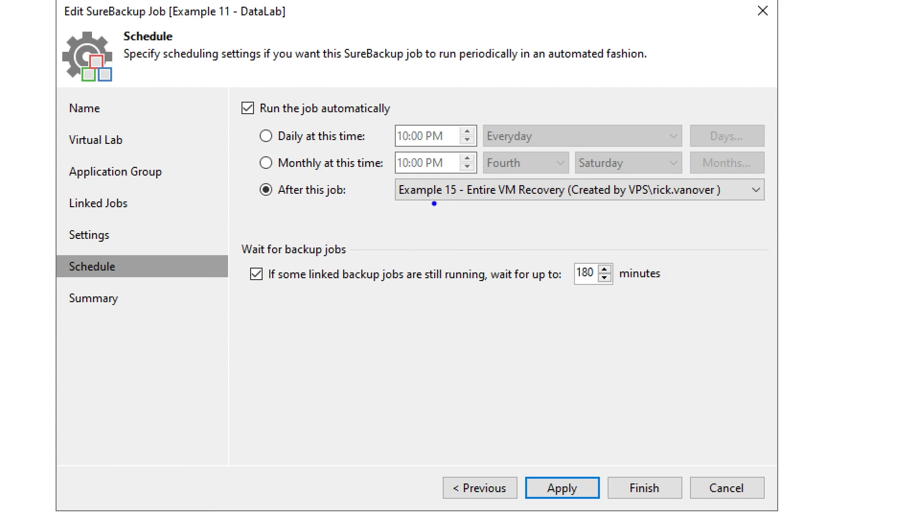
click(447, 189)
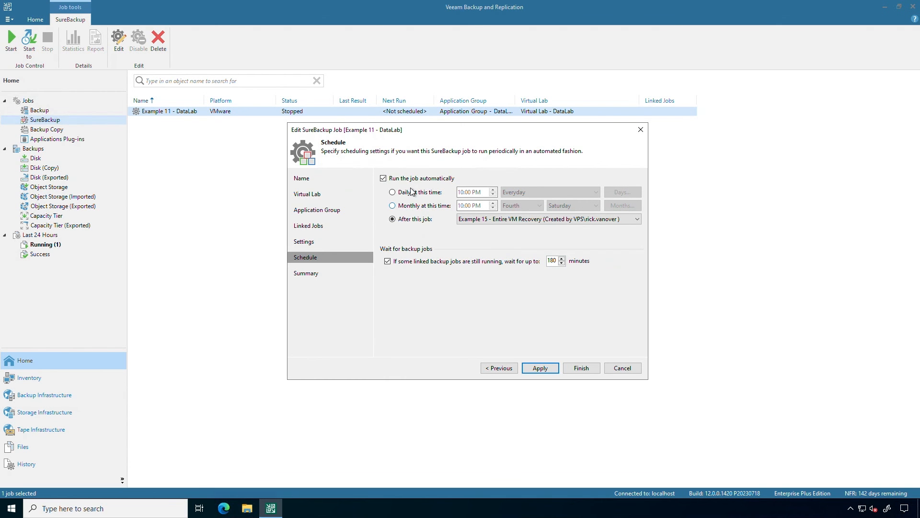
click(383, 177)
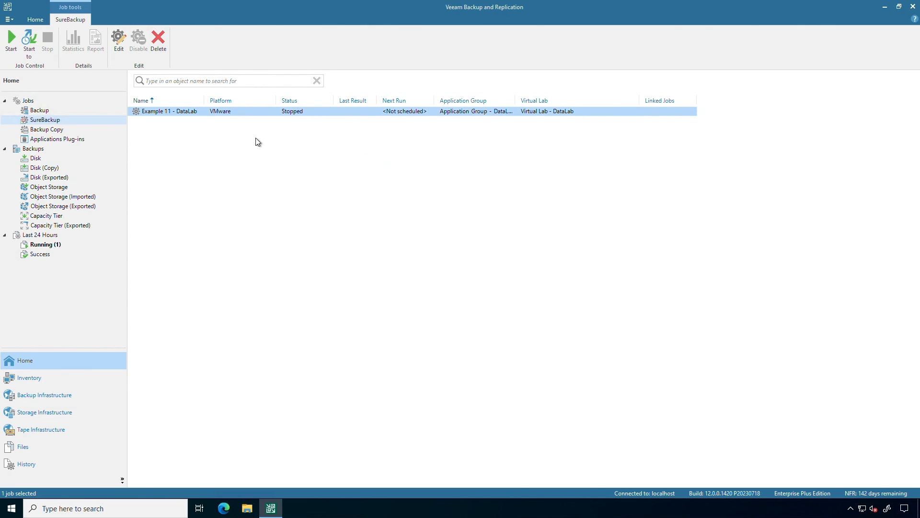
mouse_move(234, 127)
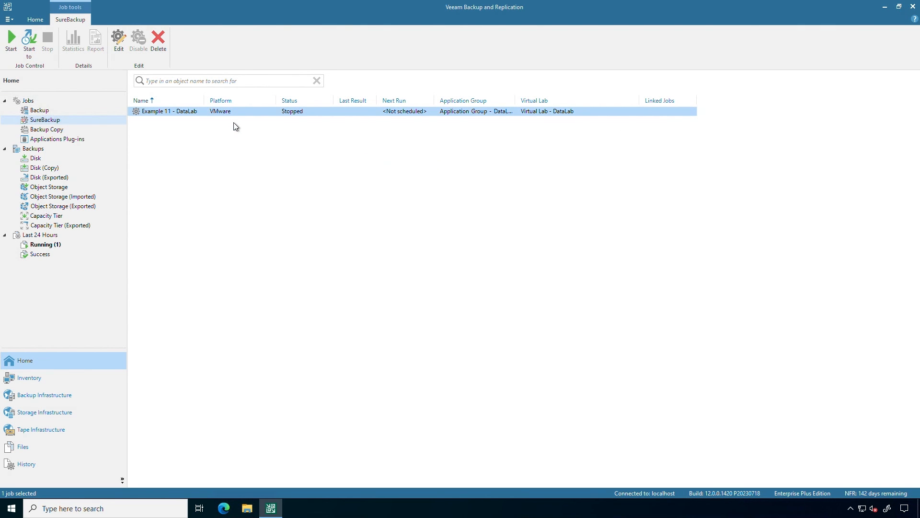